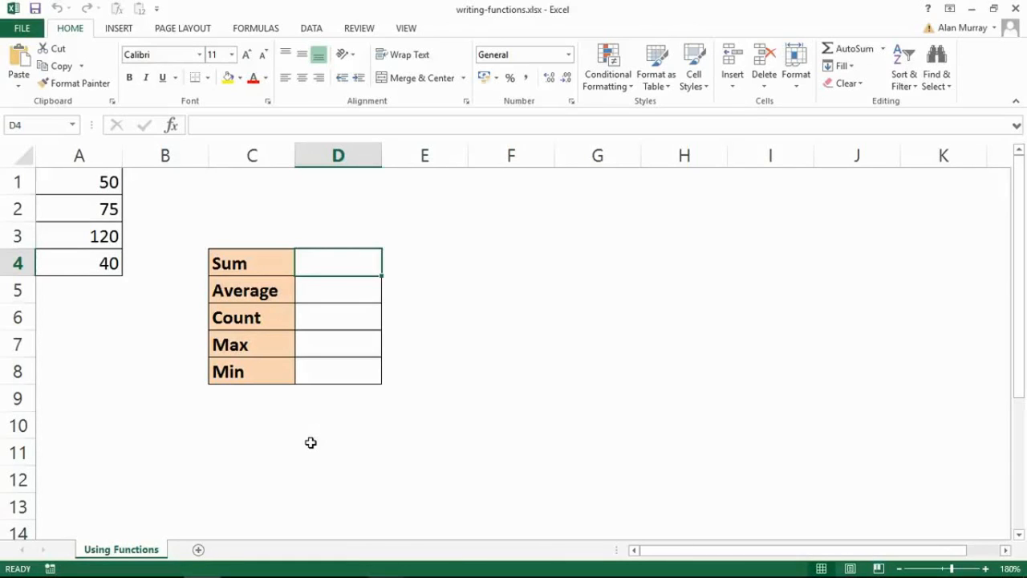
mouse_move(89, 199)
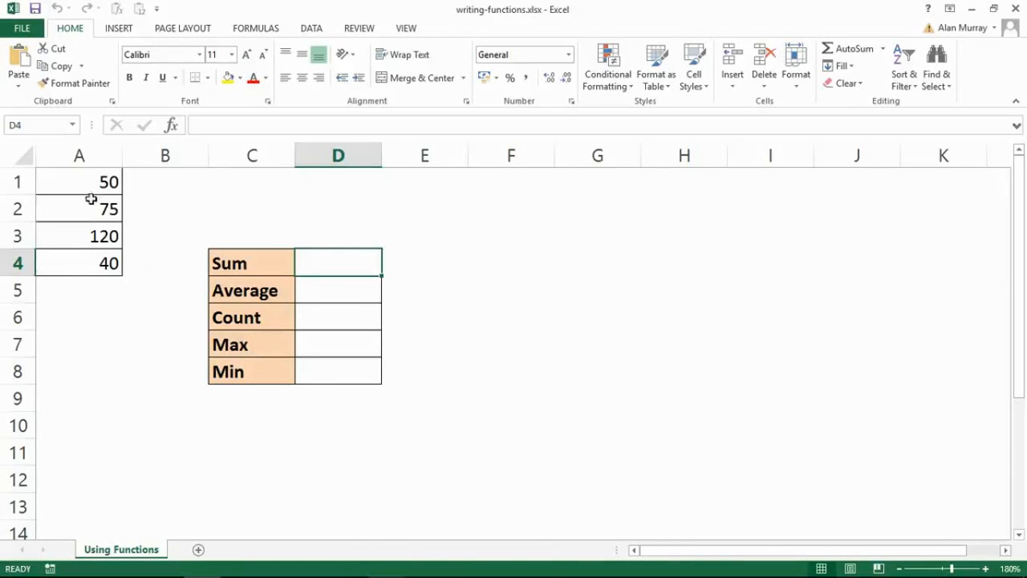
Step: Begin a SUM formula in D4 via AutoSum, initially proposing the wrong range A4:C4
left_click_drag(79, 181, 78, 263)
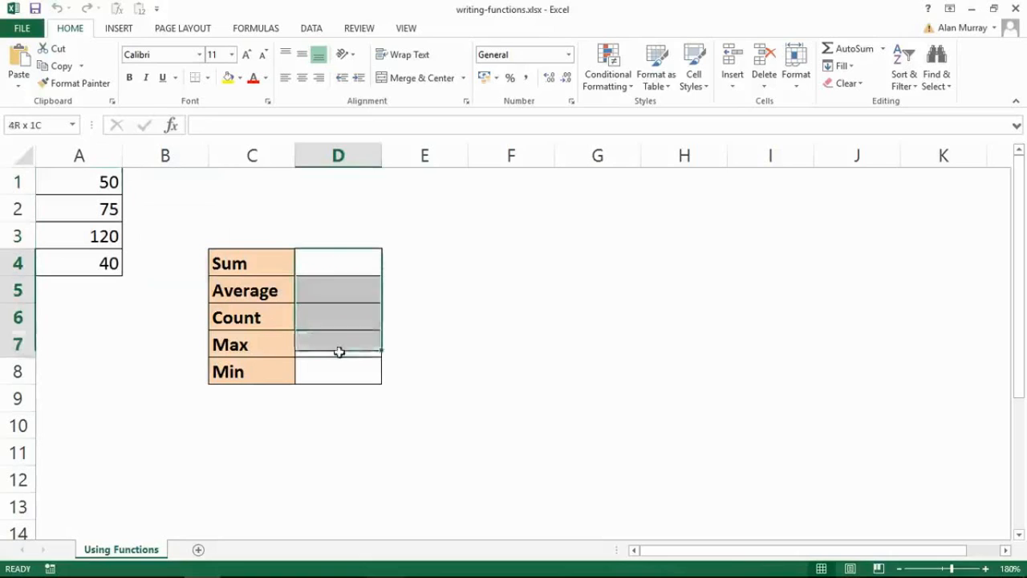
left_click(337, 263)
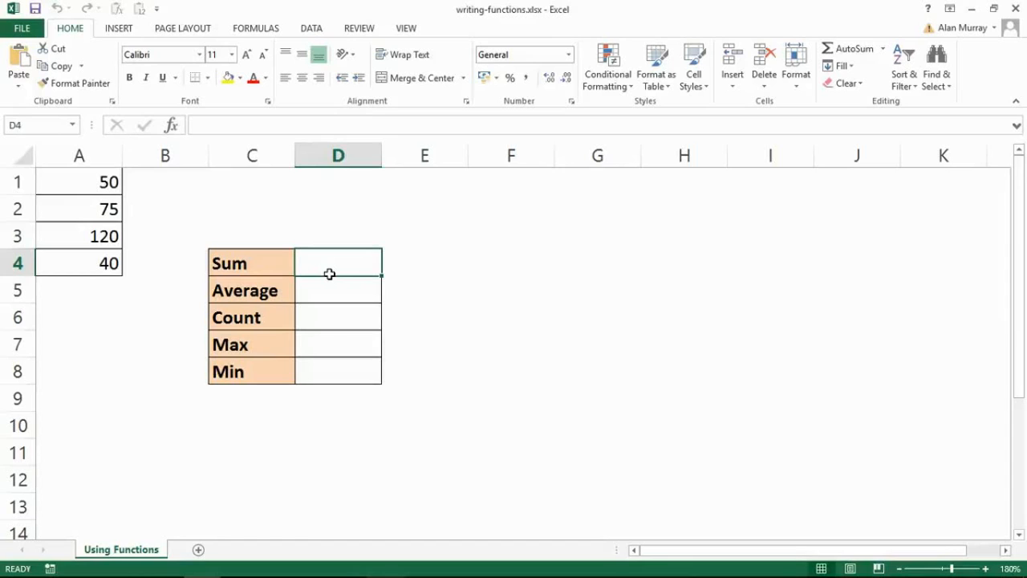
left_click_drag(79, 182, 79, 234)
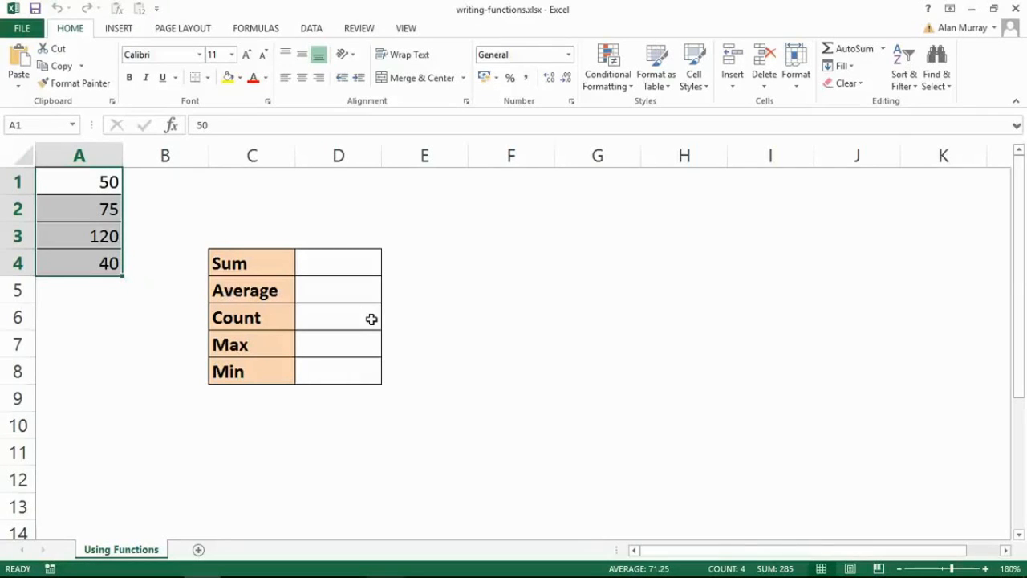
mouse_move(456, 398)
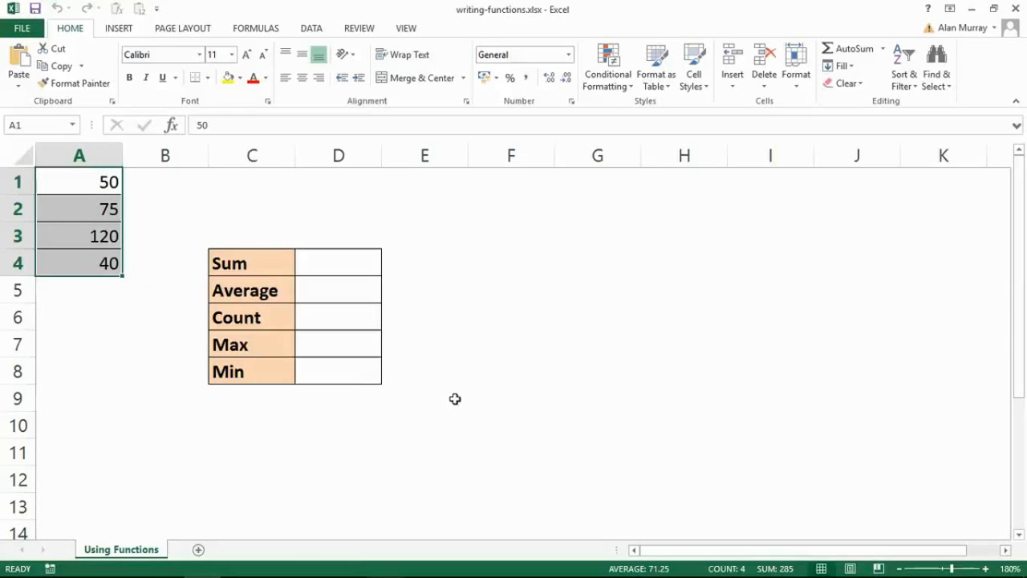
mouse_move(446, 379)
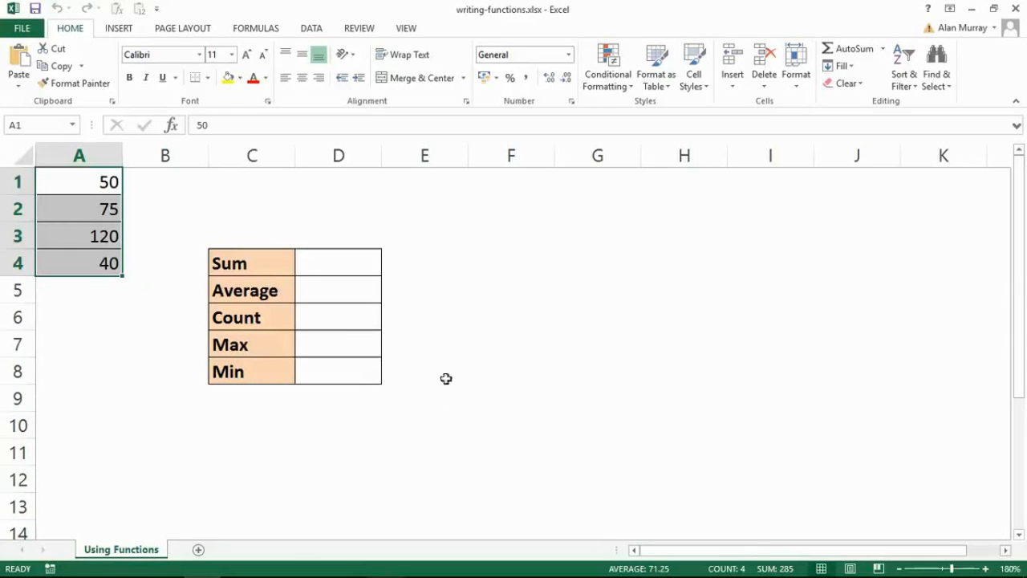
left_click(337, 263)
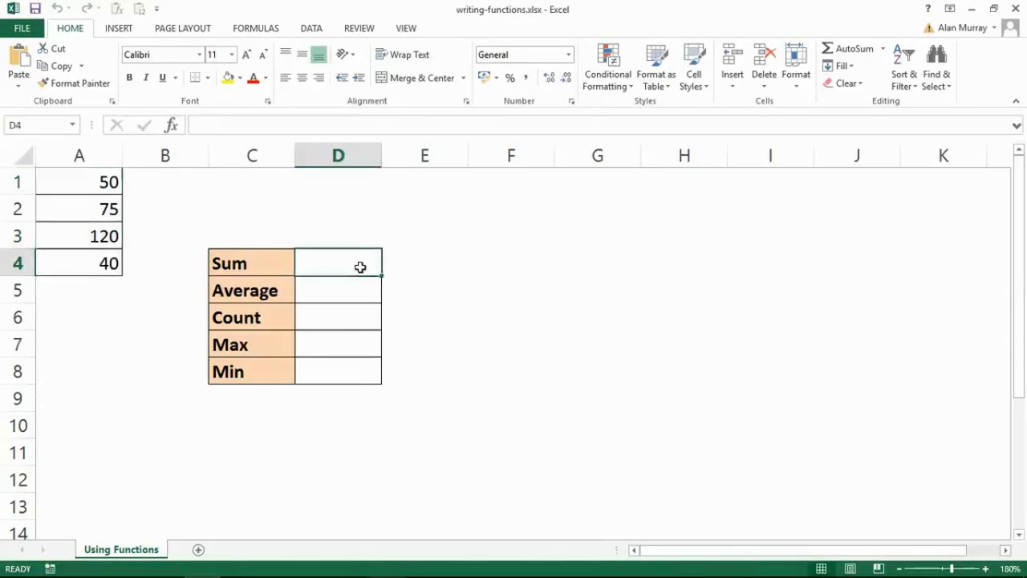
mouse_move(411, 277)
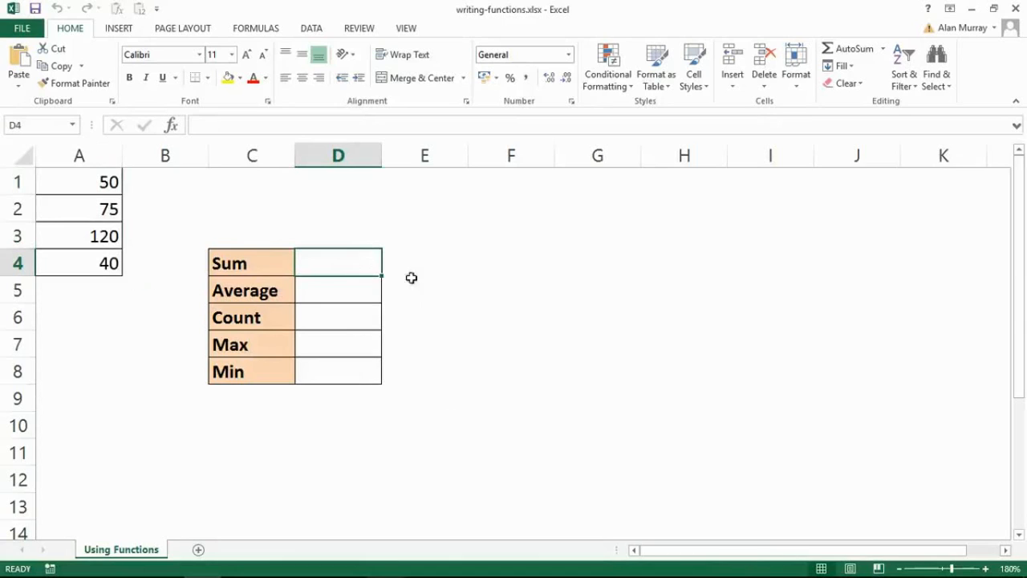
mouse_move(453, 300)
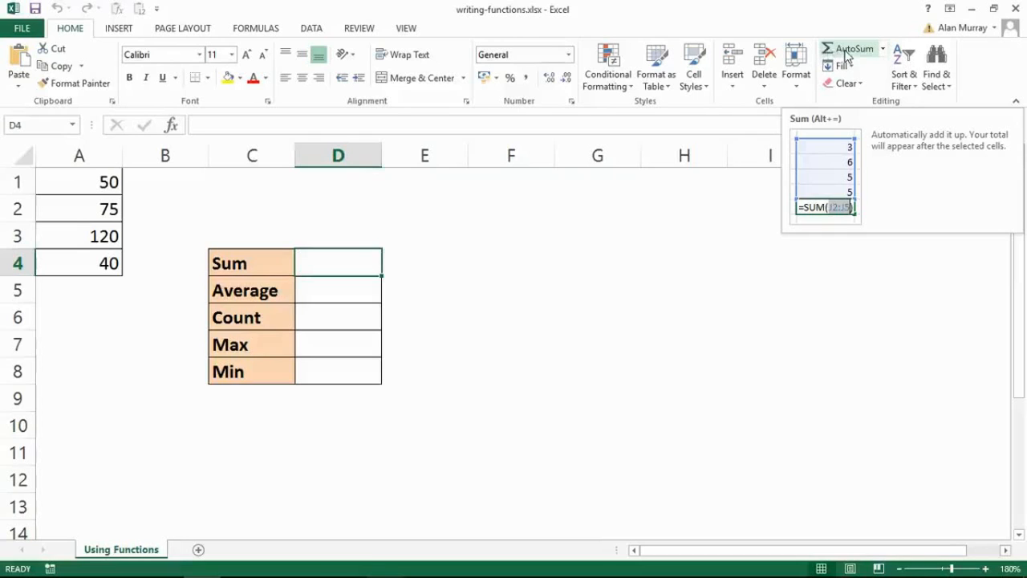
left_click(852, 48)
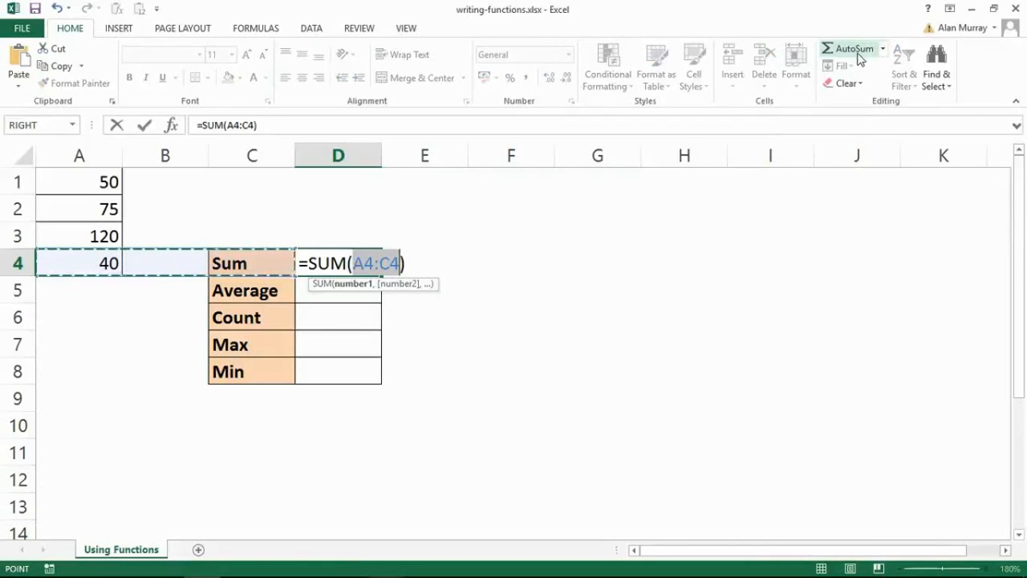
mouse_move(831, 58)
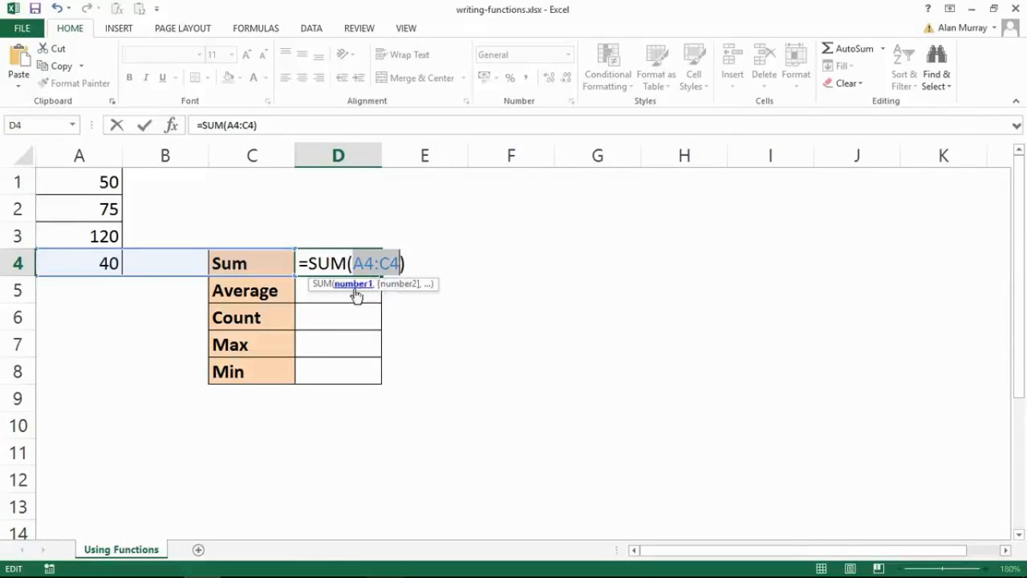
mouse_move(324, 292)
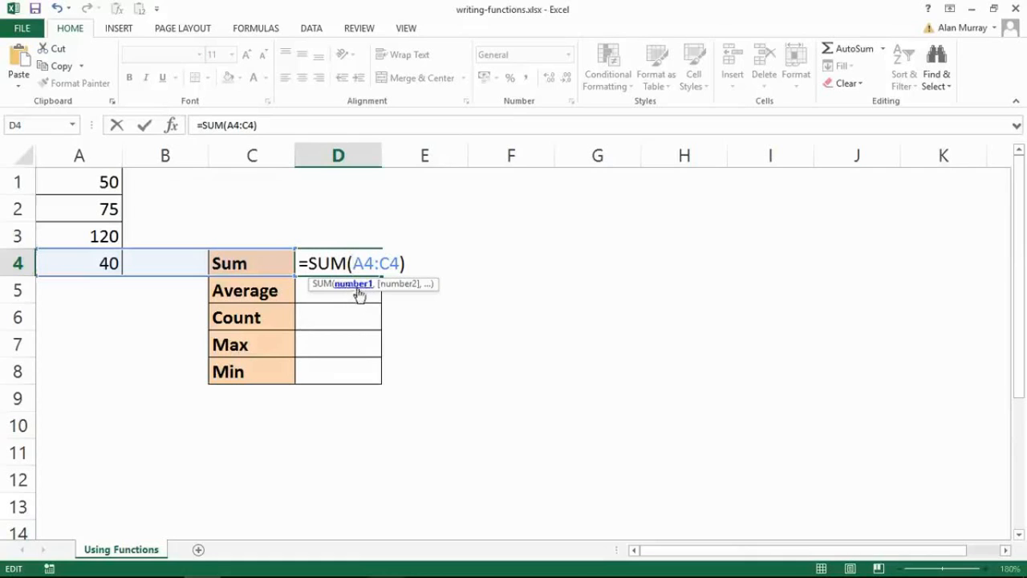
mouse_move(347, 291)
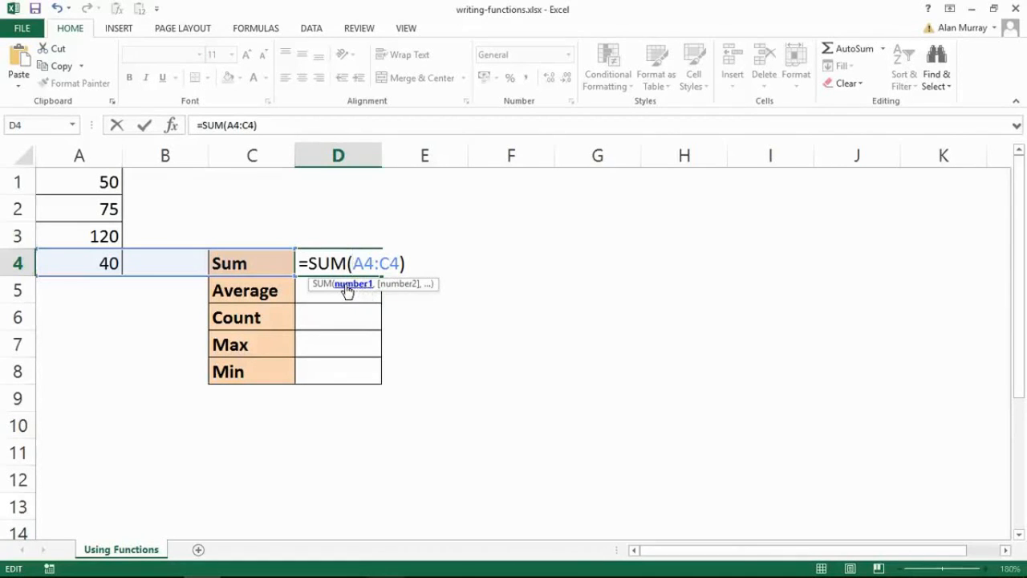
mouse_move(359, 291)
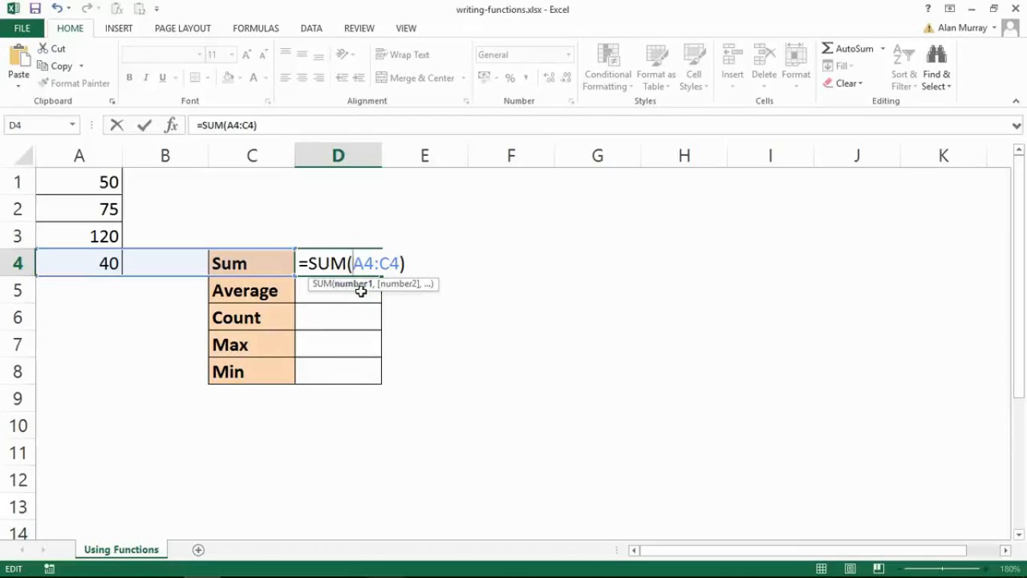
mouse_move(370, 295)
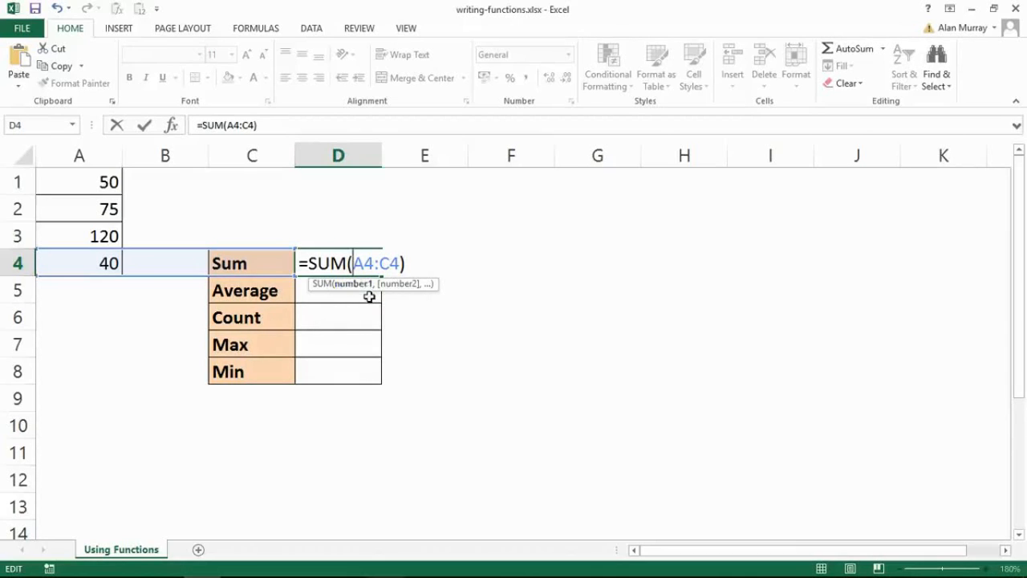
mouse_move(350, 289)
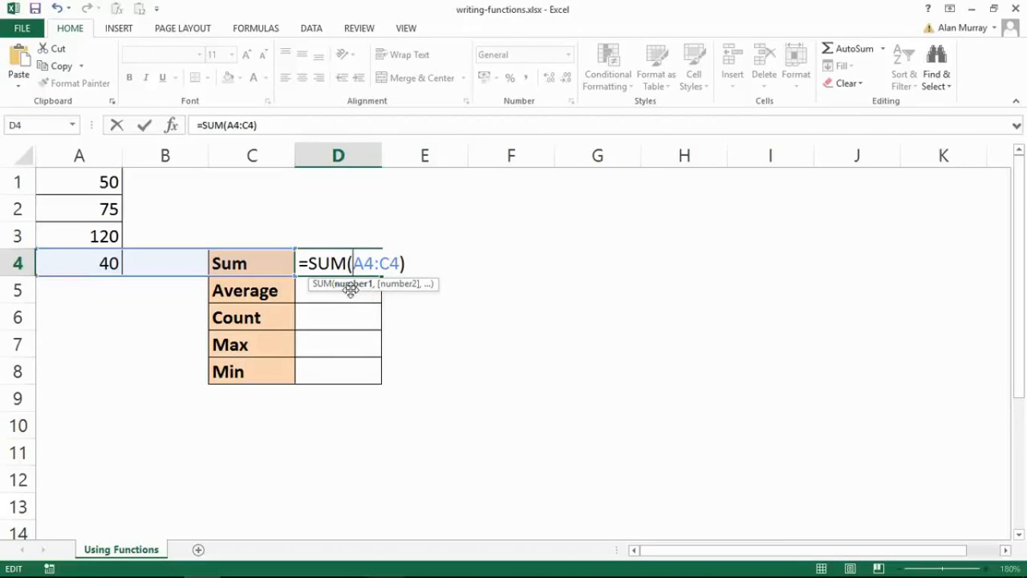
mouse_move(354, 292)
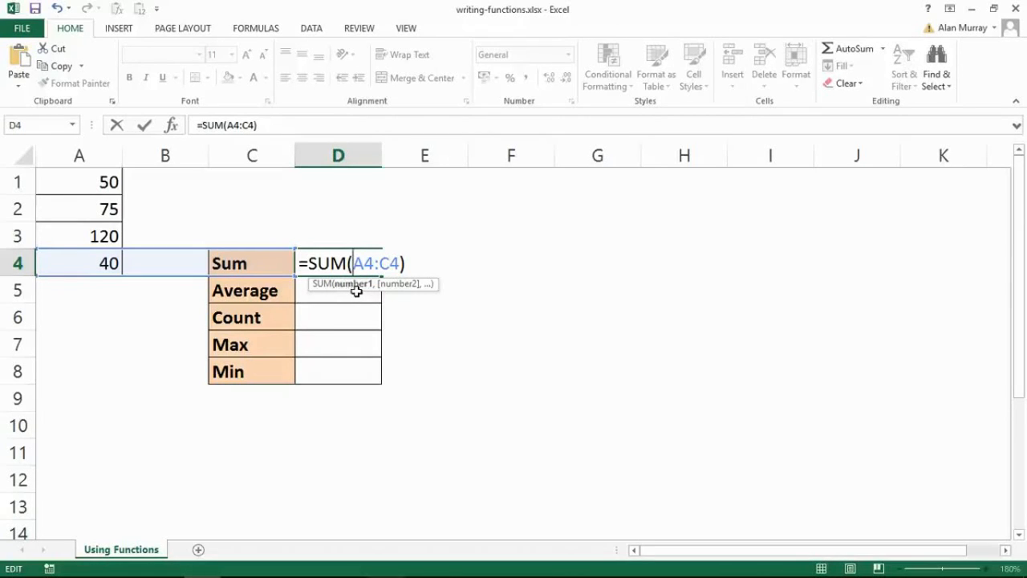
mouse_move(398, 297)
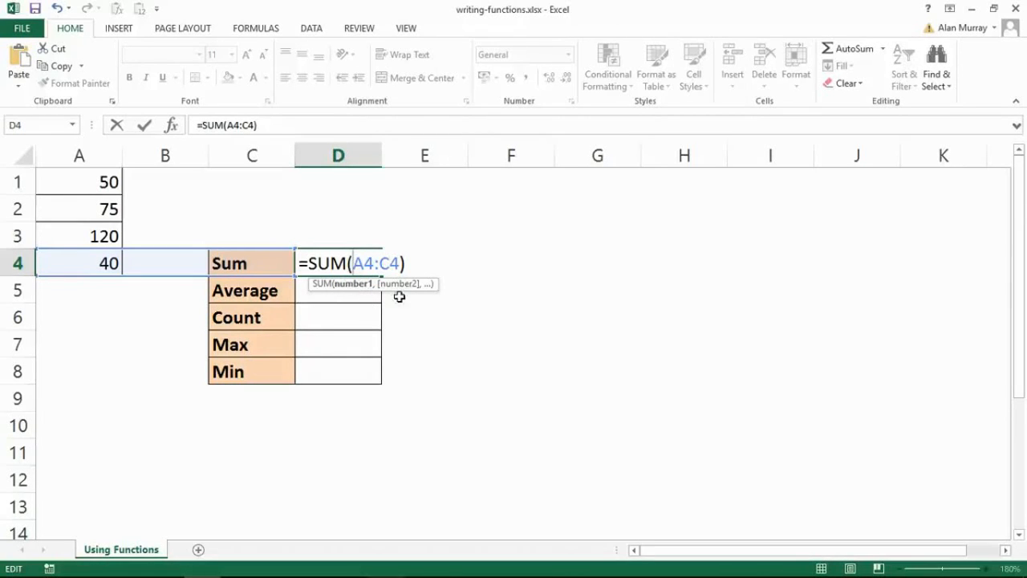
mouse_move(440, 293)
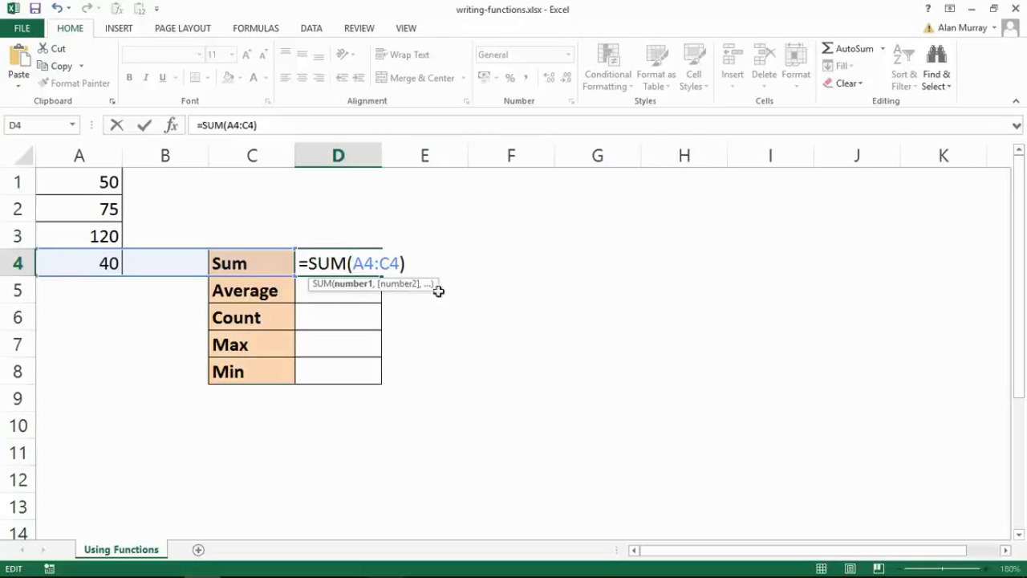
mouse_move(533, 300)
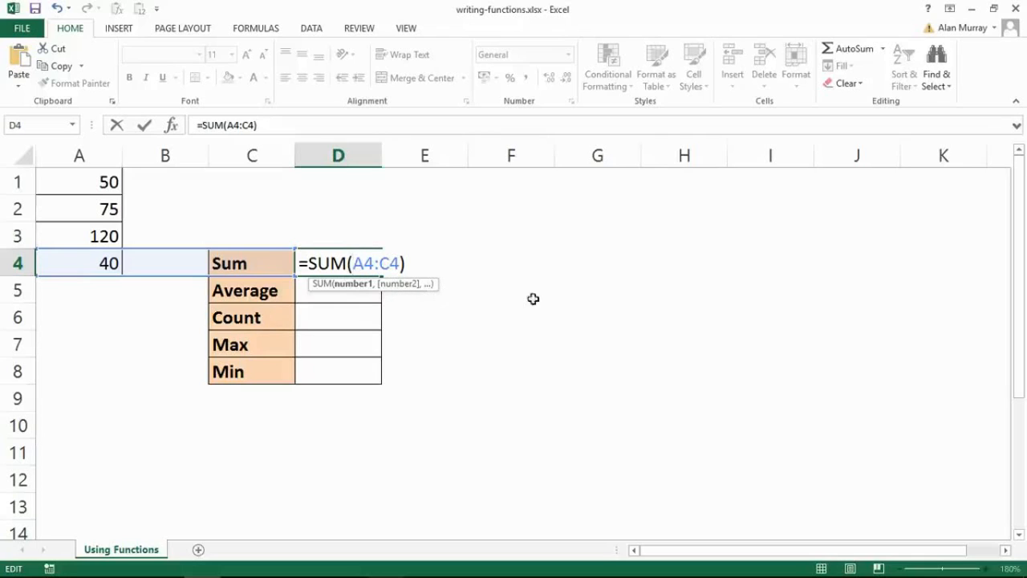
mouse_move(398, 313)
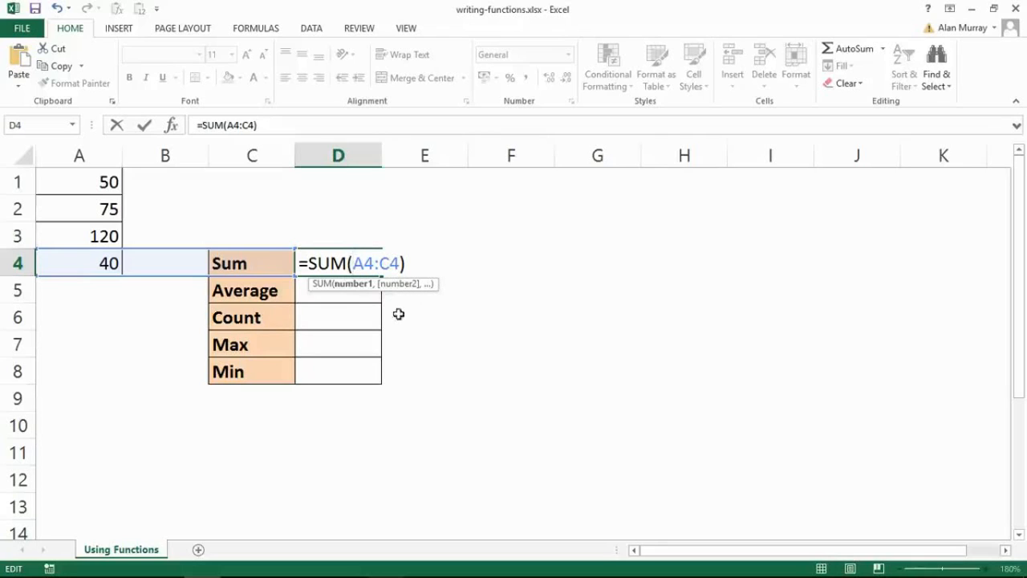
mouse_move(355, 290)
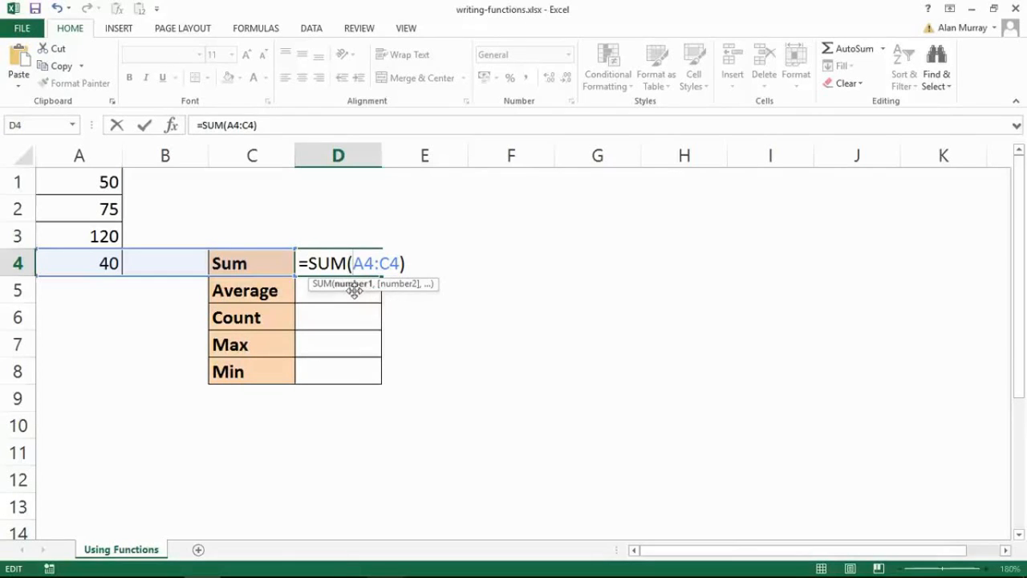
mouse_move(420, 343)
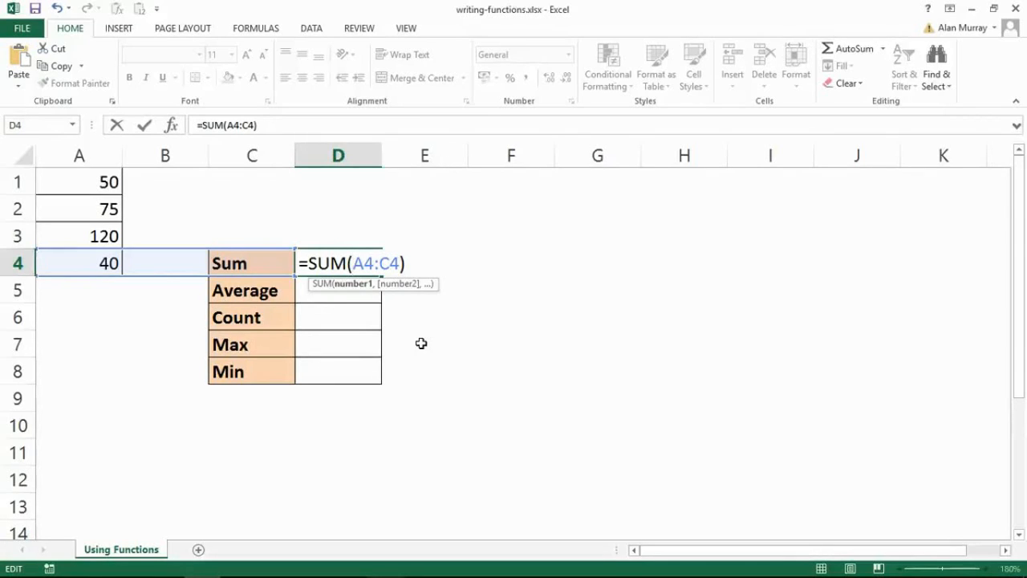
mouse_move(375, 292)
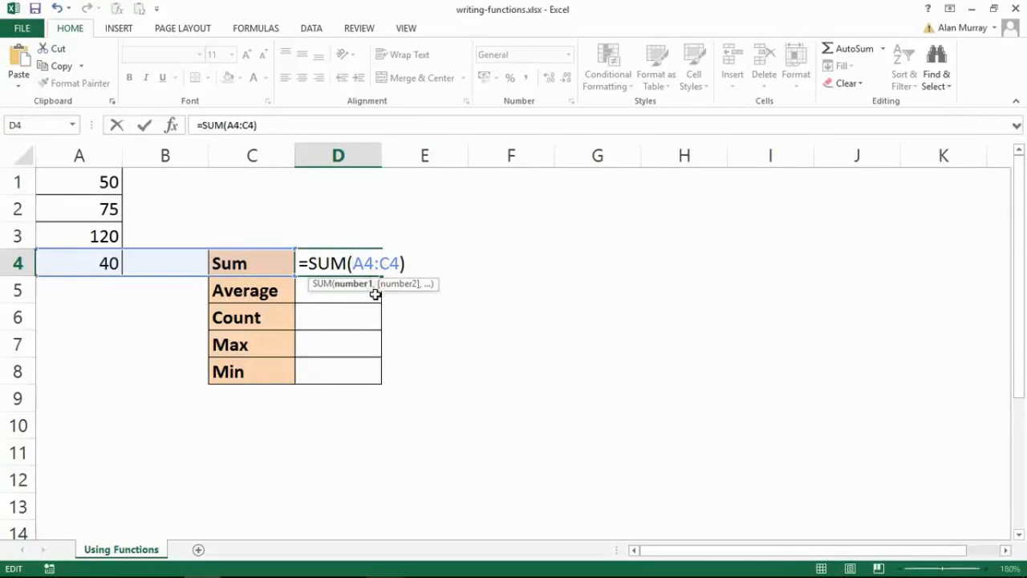
mouse_move(405, 287)
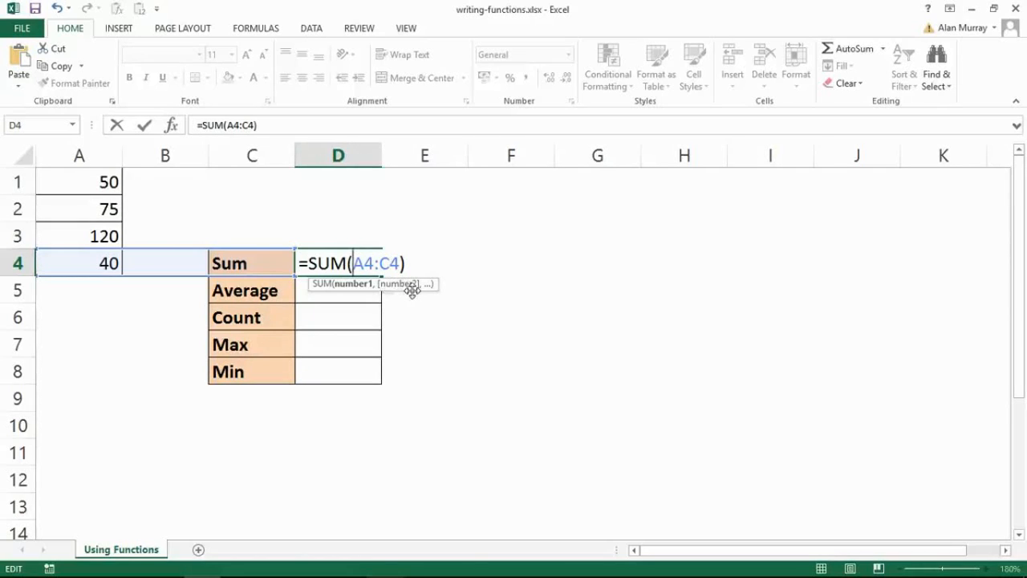
mouse_move(416, 302)
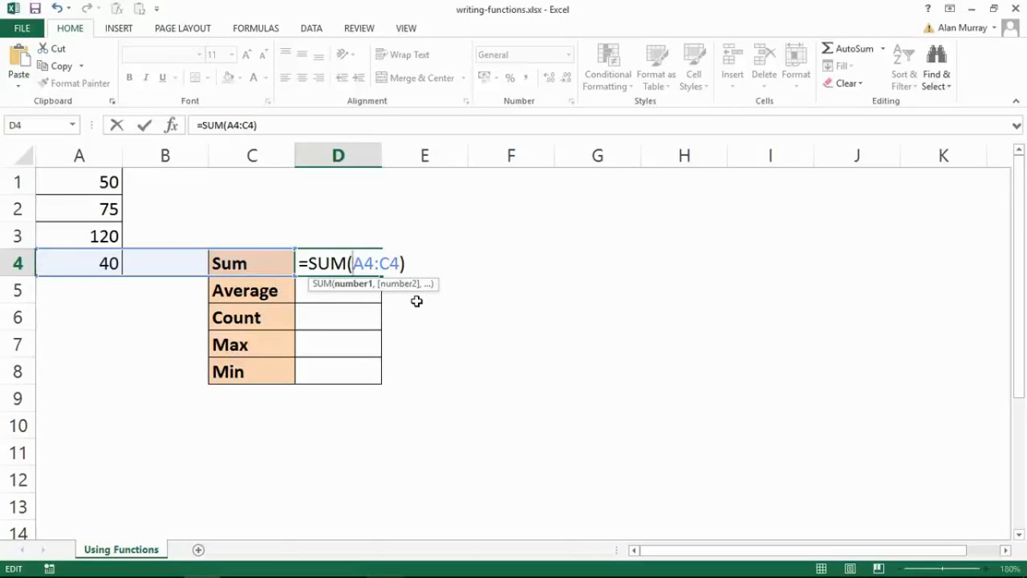
mouse_move(378, 289)
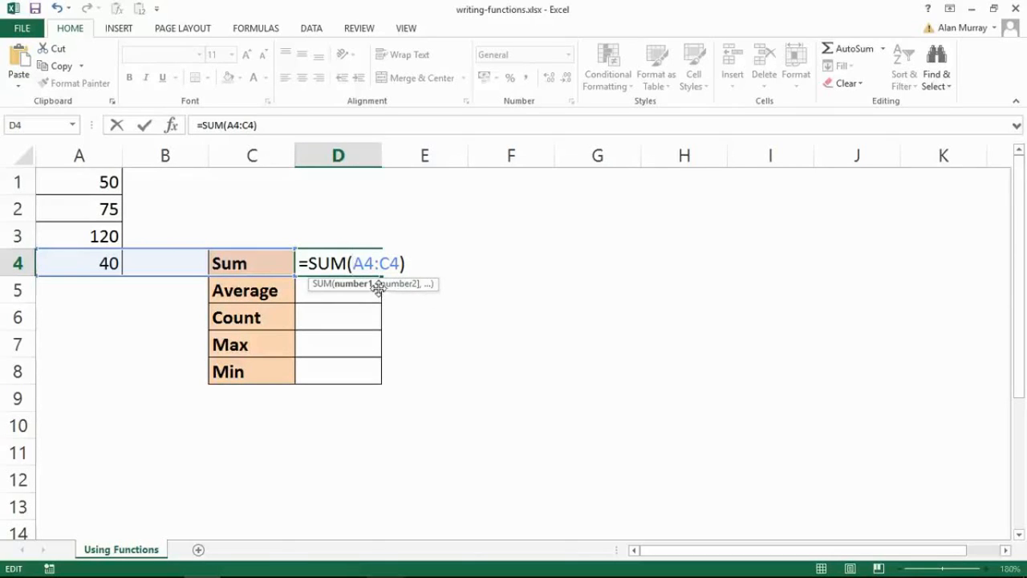
mouse_move(378, 290)
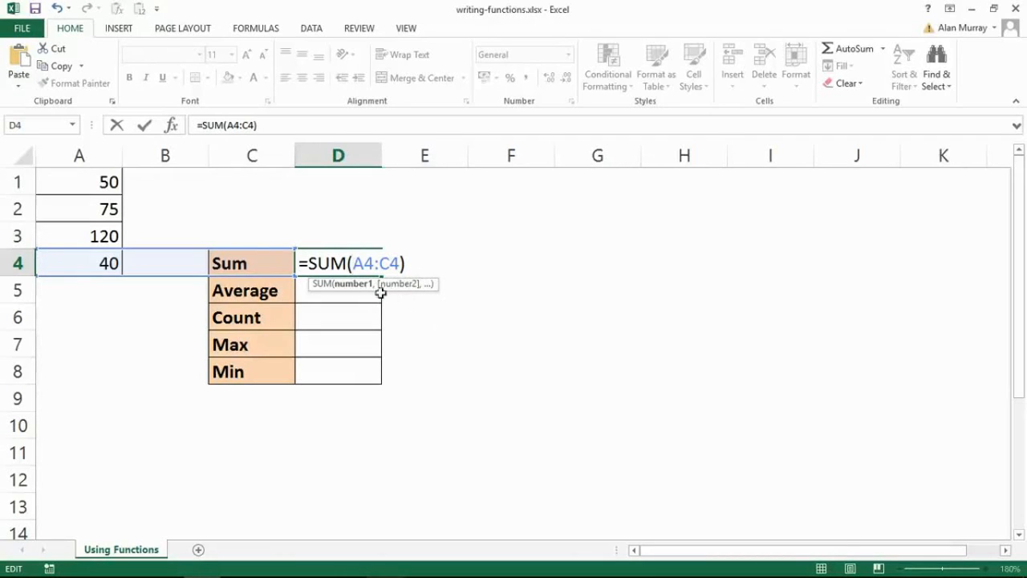
mouse_move(430, 333)
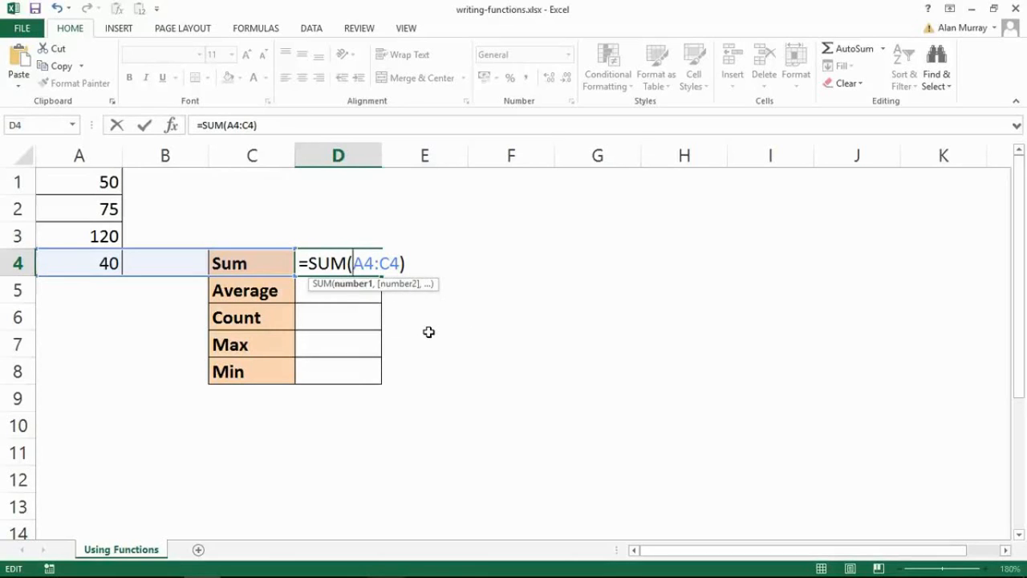
mouse_move(366, 292)
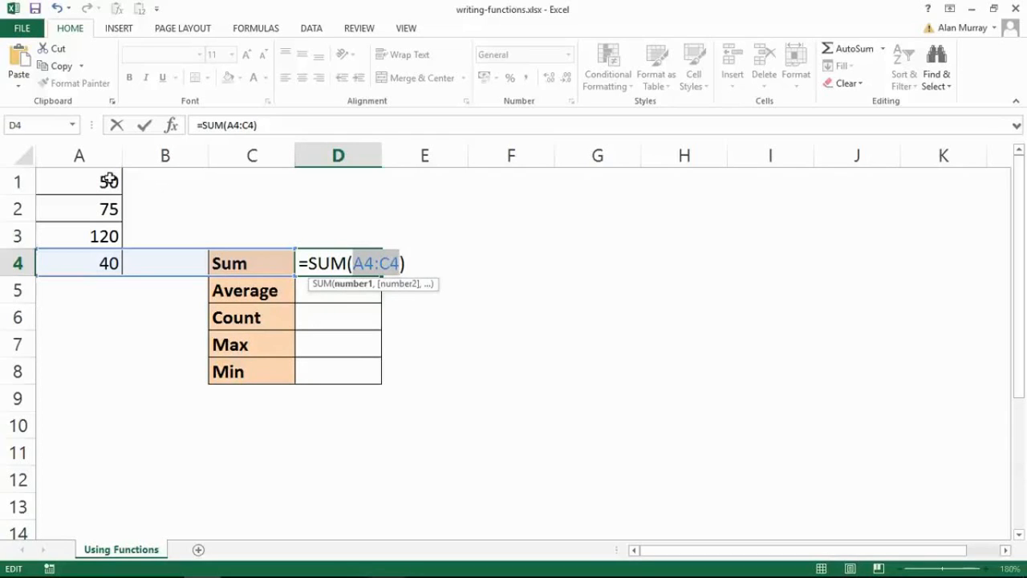
Step: Replace the SUM range with A1:A4 so D4 totals the four numbers
left_click_drag(79, 182, 78, 234)
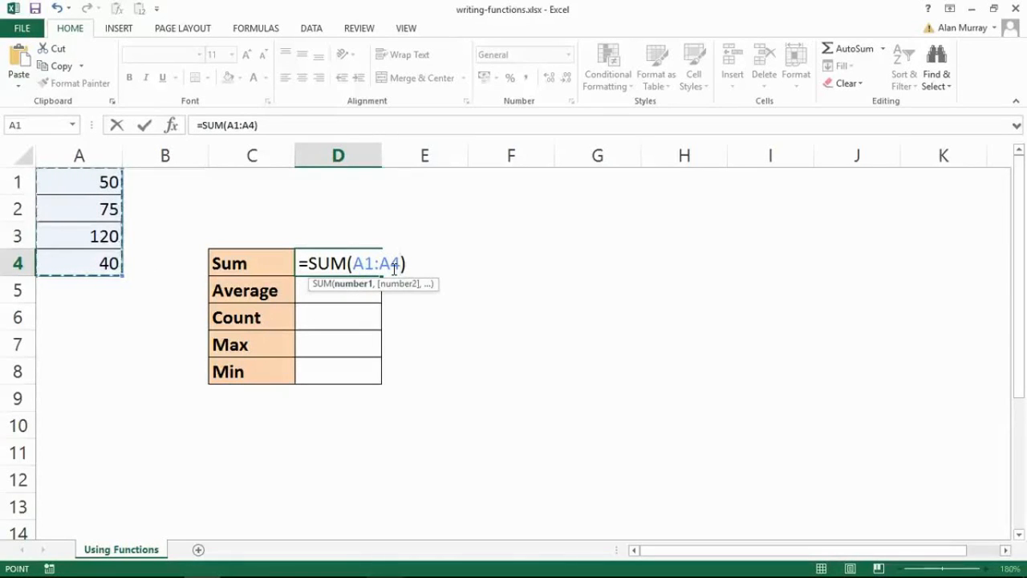
mouse_move(154, 244)
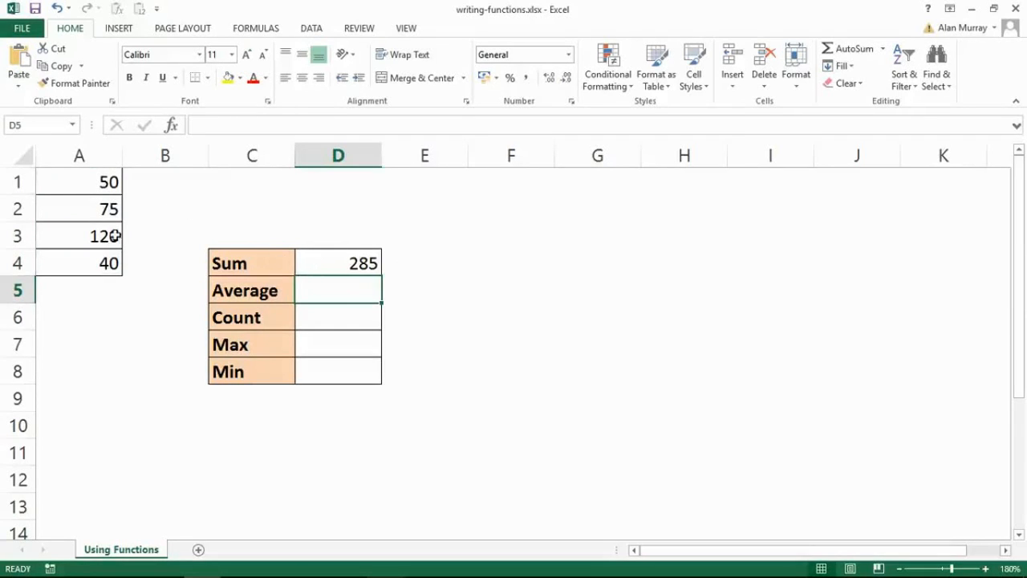
mouse_move(353, 234)
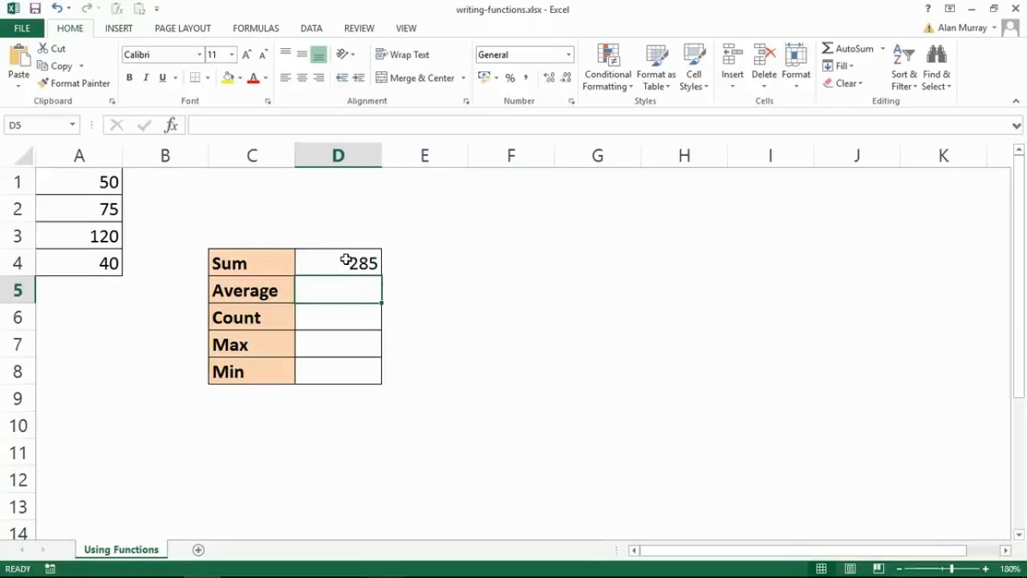
mouse_move(345, 321)
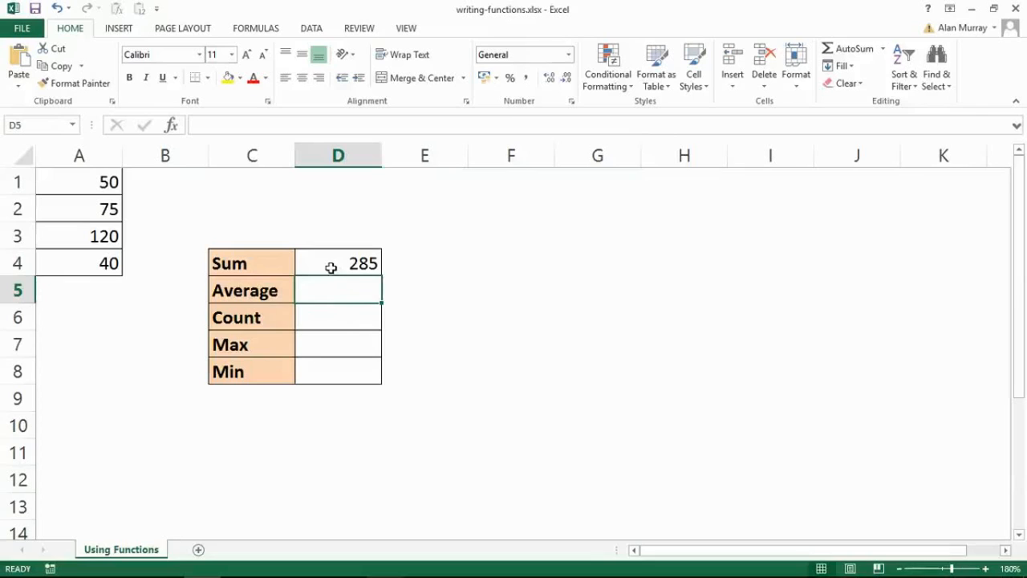
Step: Retype =SUM in D4 from autocomplete and select A1:A4 as its range
left_click(338, 263)
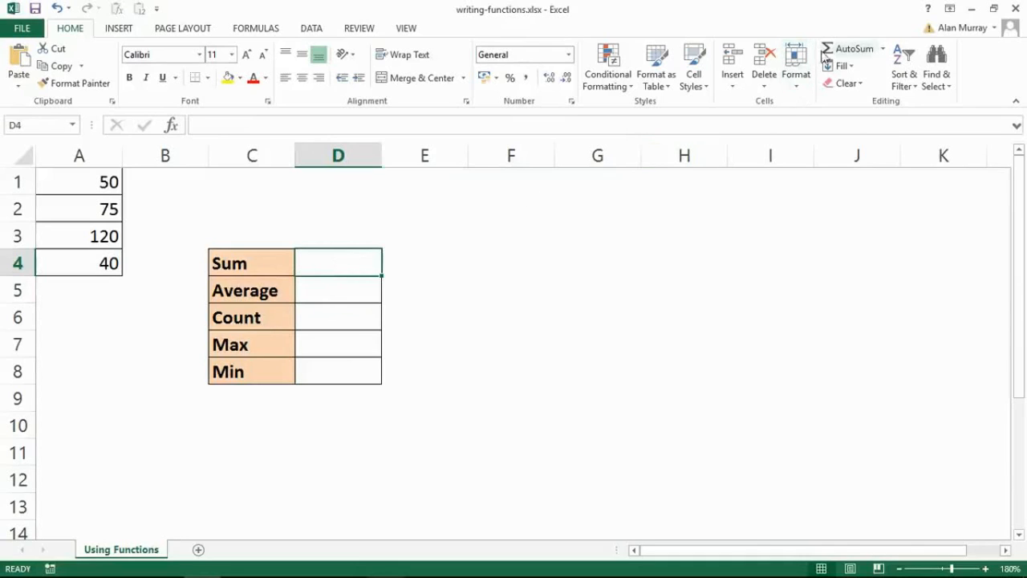
type("=")
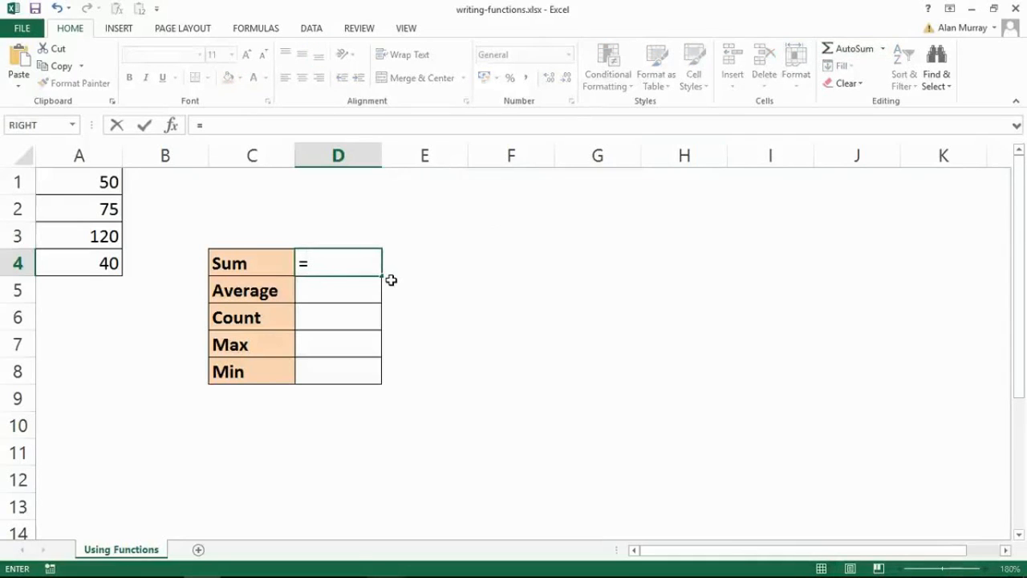
type("s")
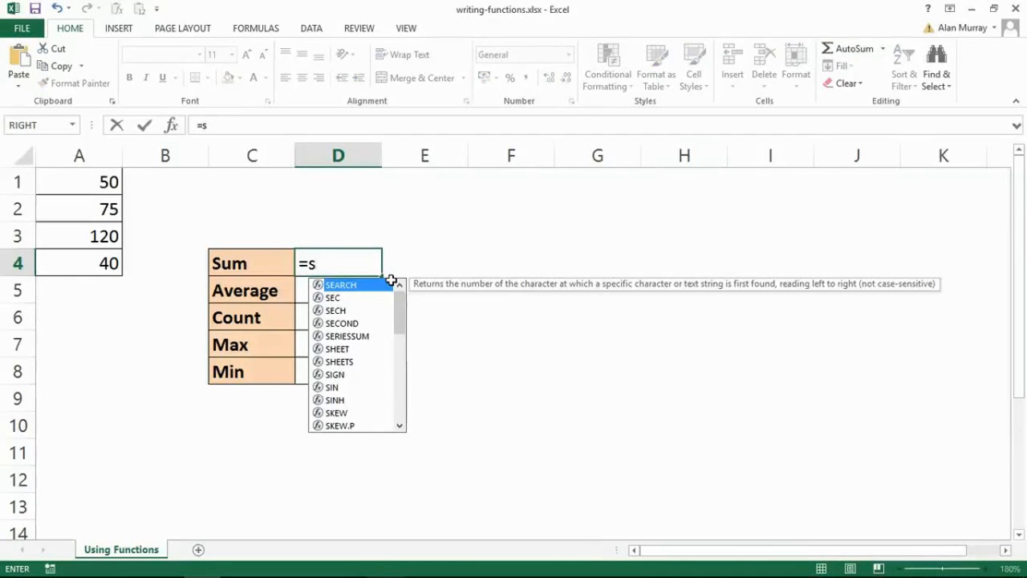
type("u")
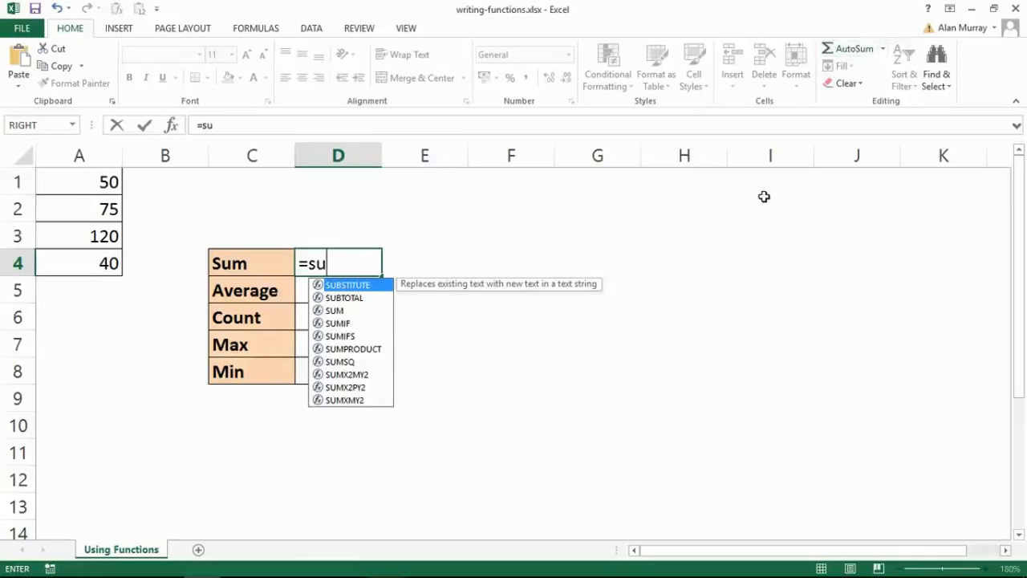
mouse_move(356, 318)
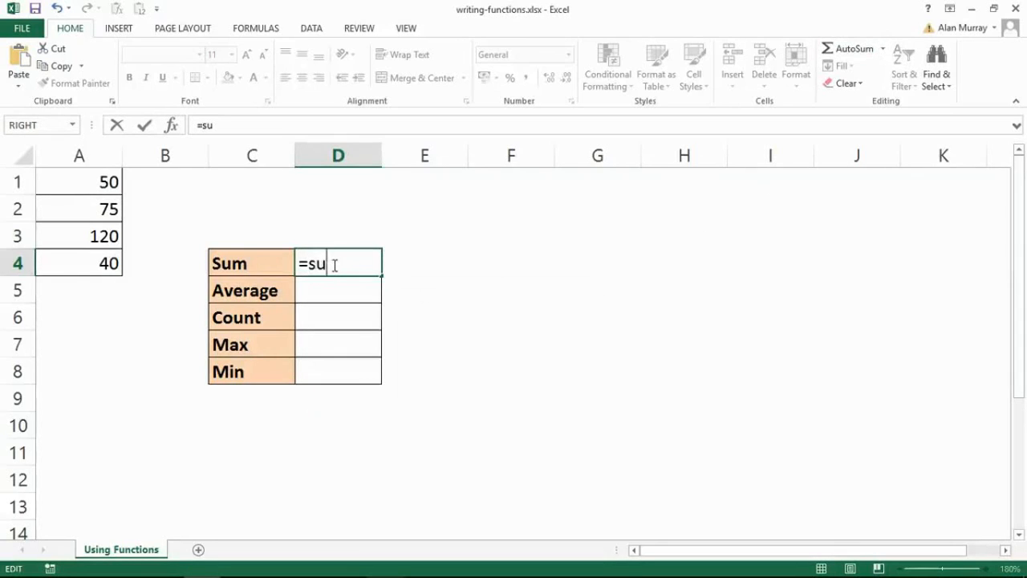
type("su")
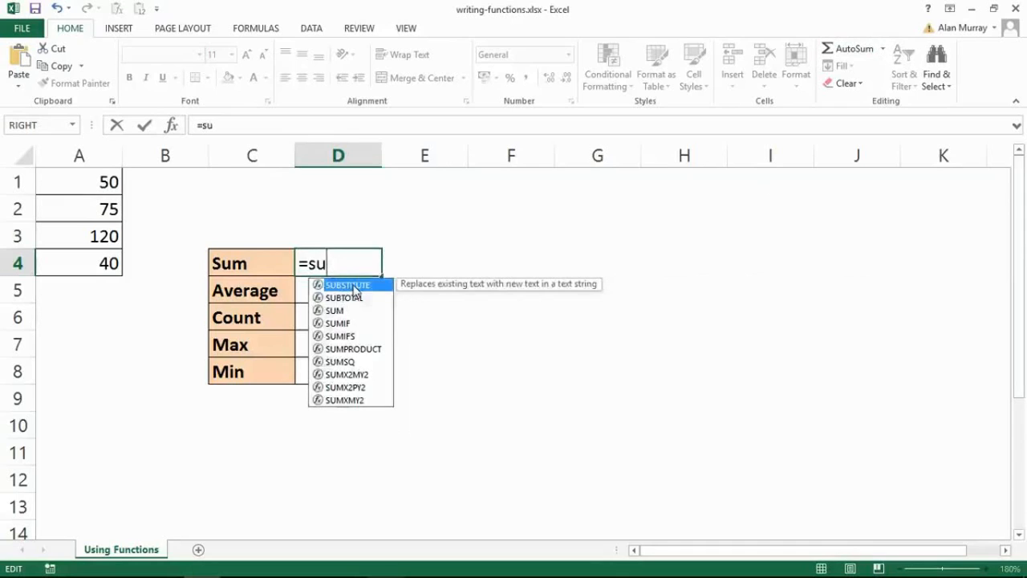
mouse_move(371, 405)
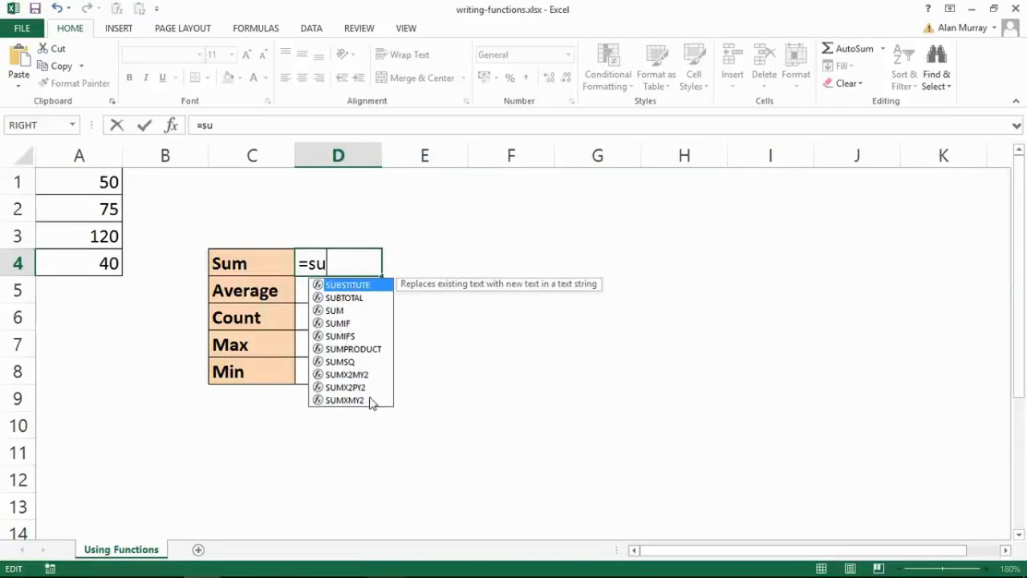
mouse_move(356, 352)
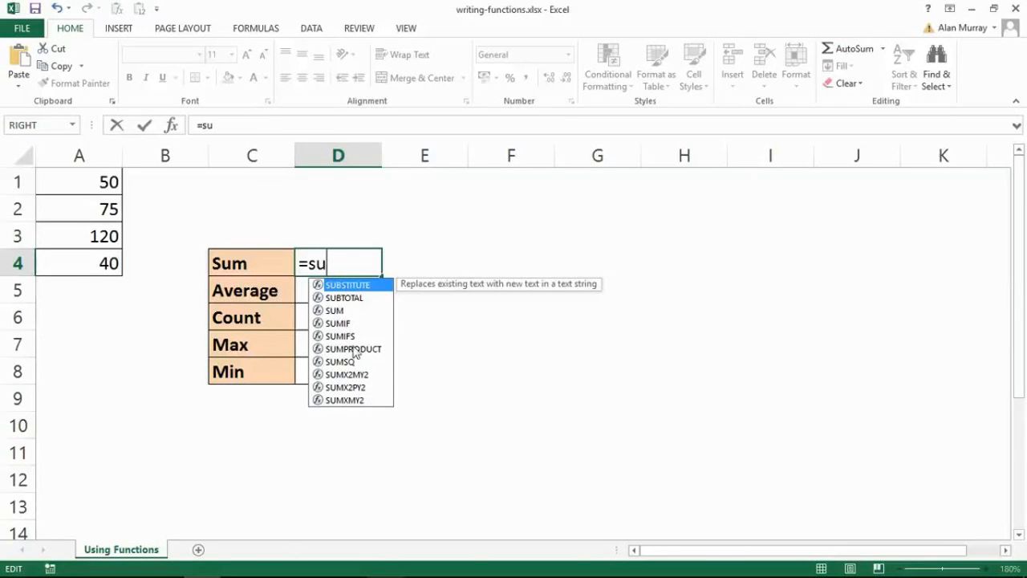
mouse_move(540, 287)
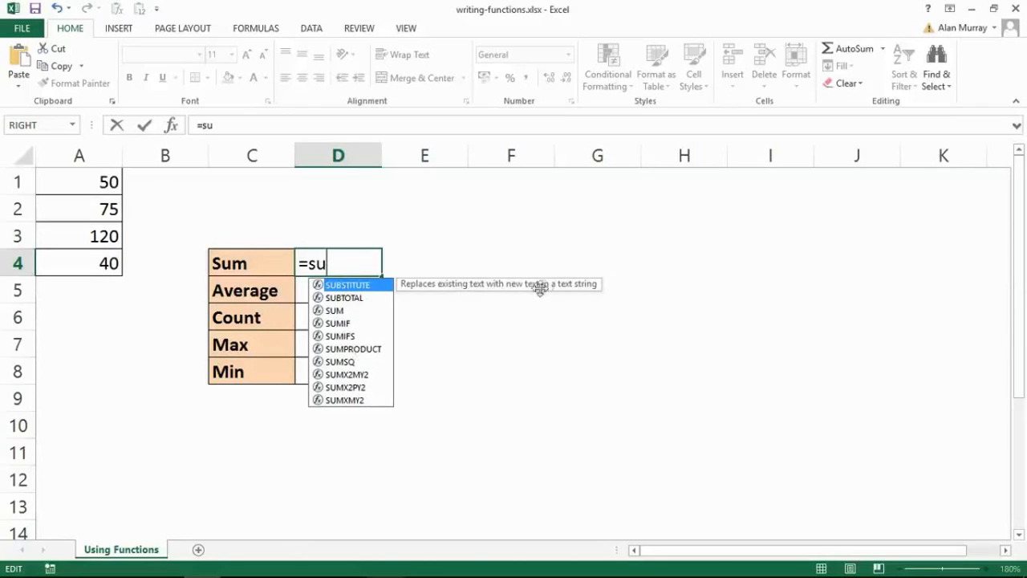
mouse_move(398, 308)
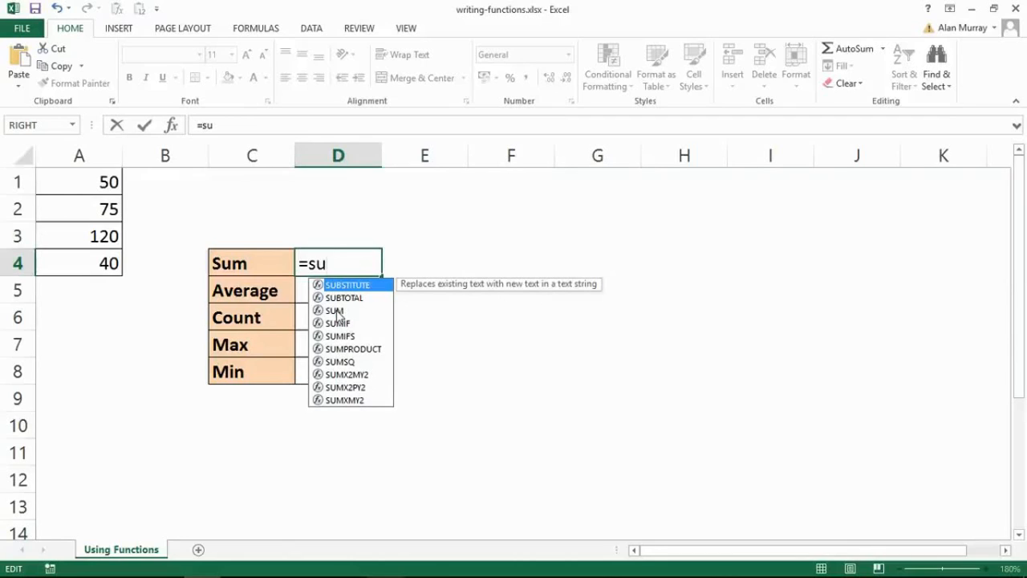
mouse_move(334, 311)
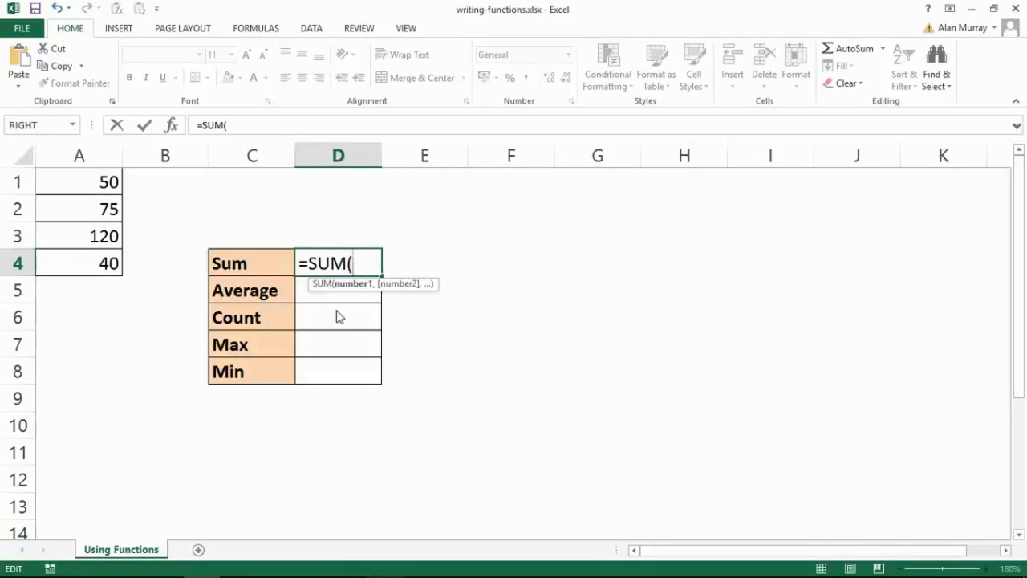
mouse_move(359, 263)
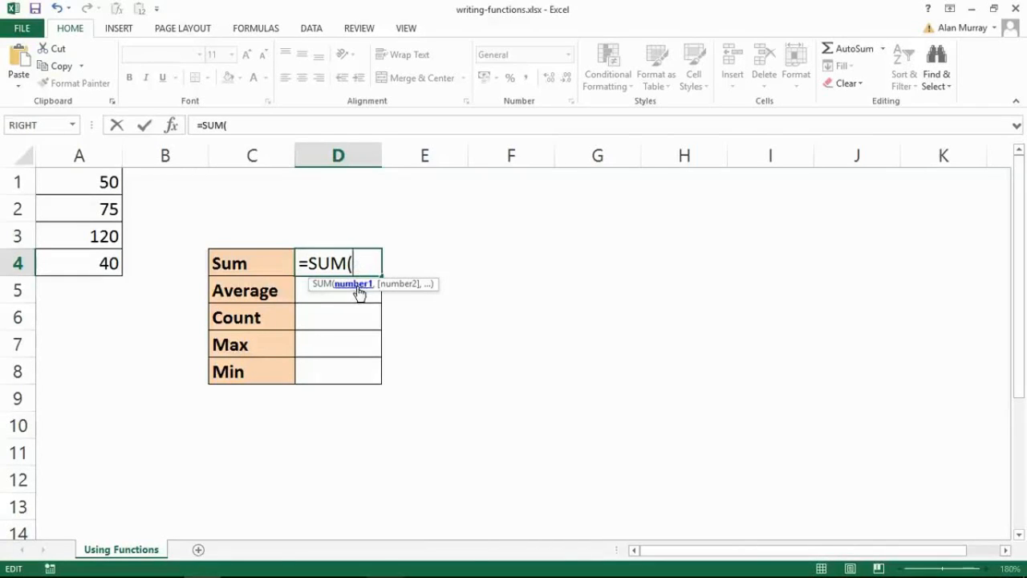
mouse_move(162, 219)
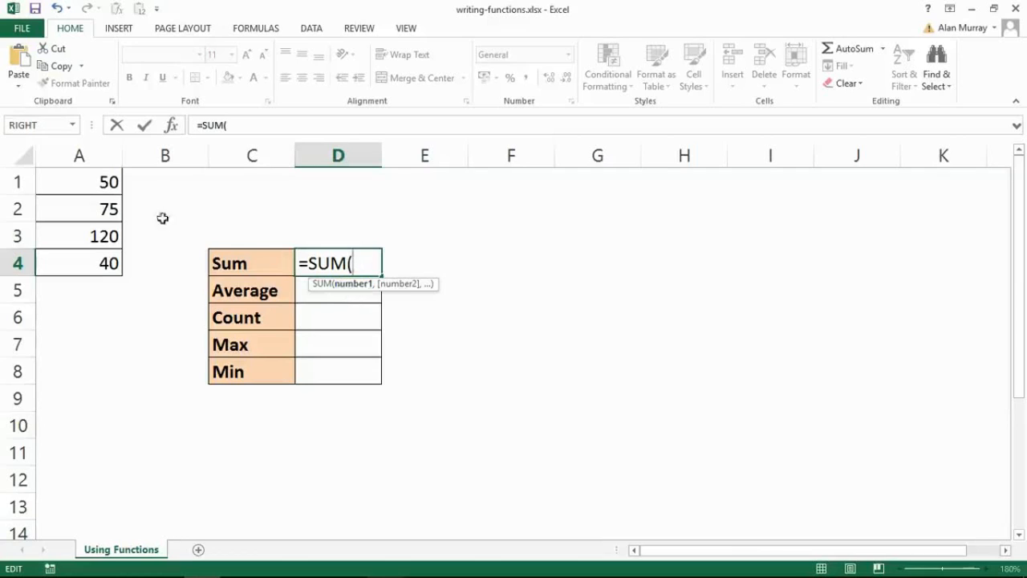
left_click(78, 181)
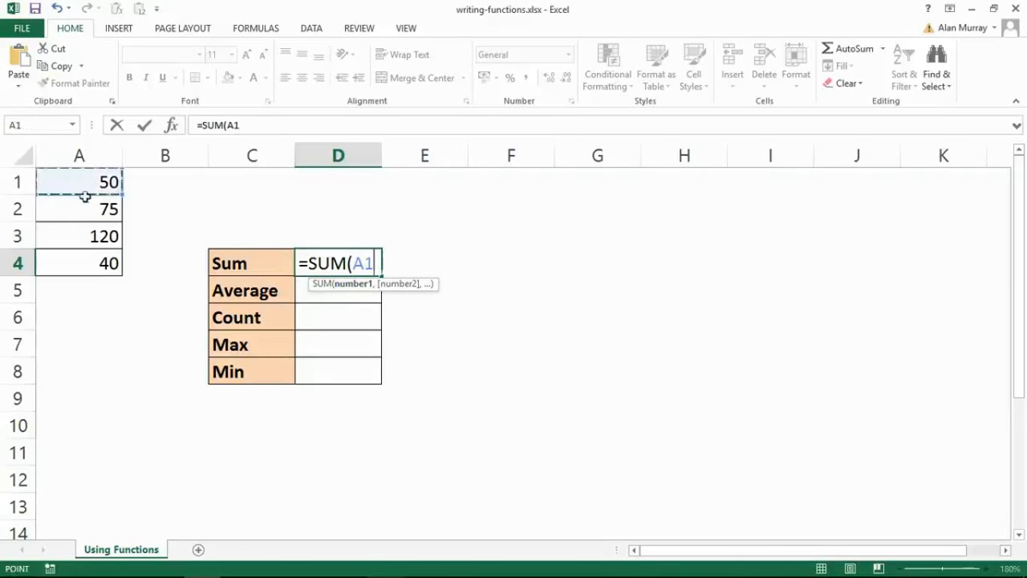
left_click_drag(78, 181, 79, 263)
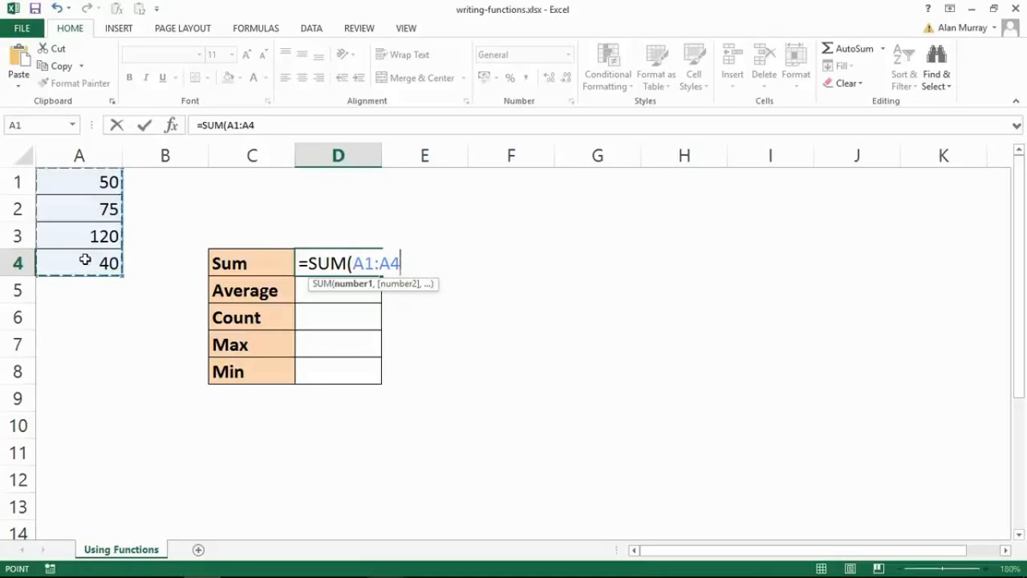
mouse_move(405, 292)
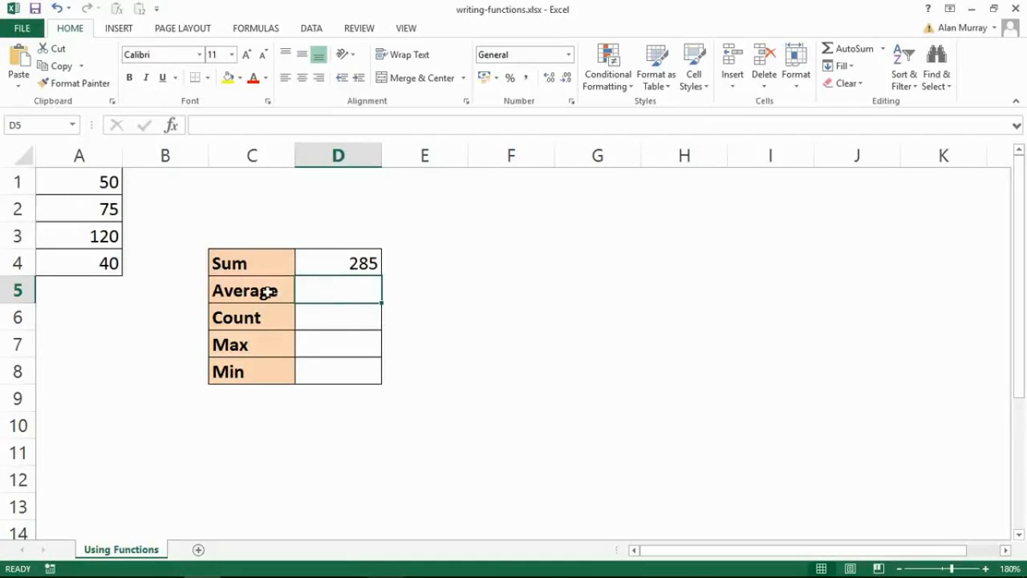
mouse_move(902, 148)
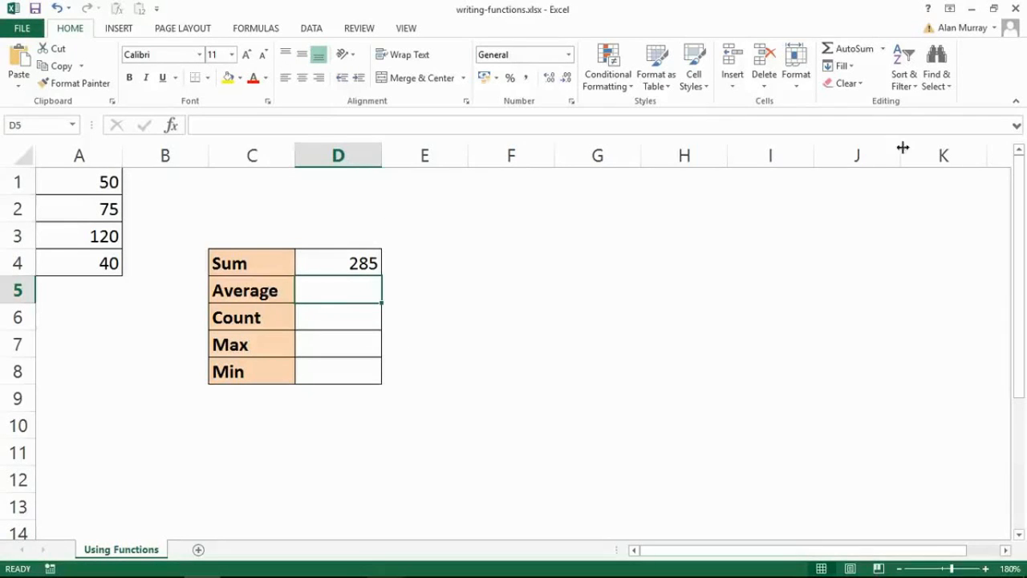
Step: Insert AVERAGE of A1:A4 in D5 via AutoSum, giving 71.25
left_click(849, 48)
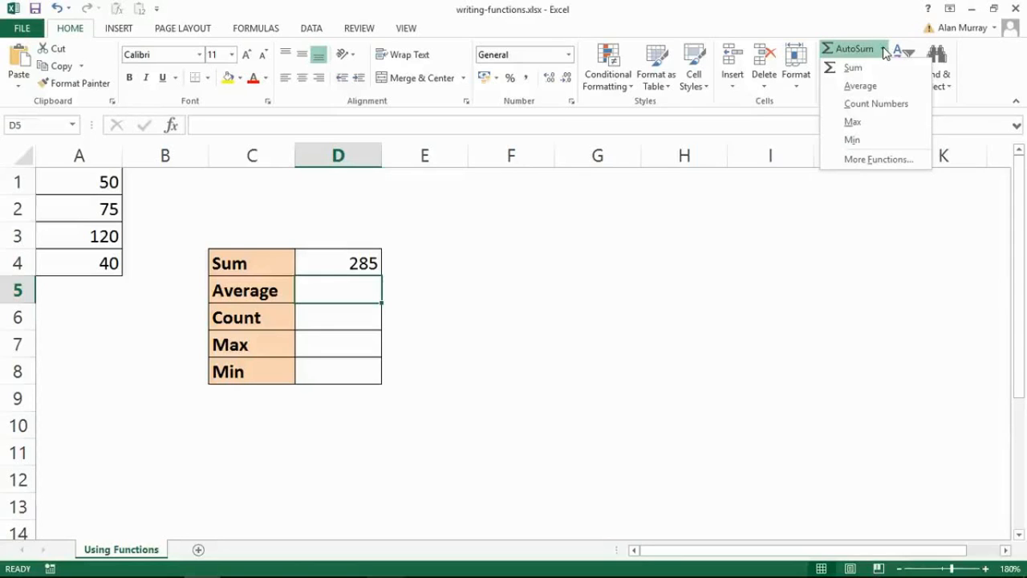
mouse_move(880, 68)
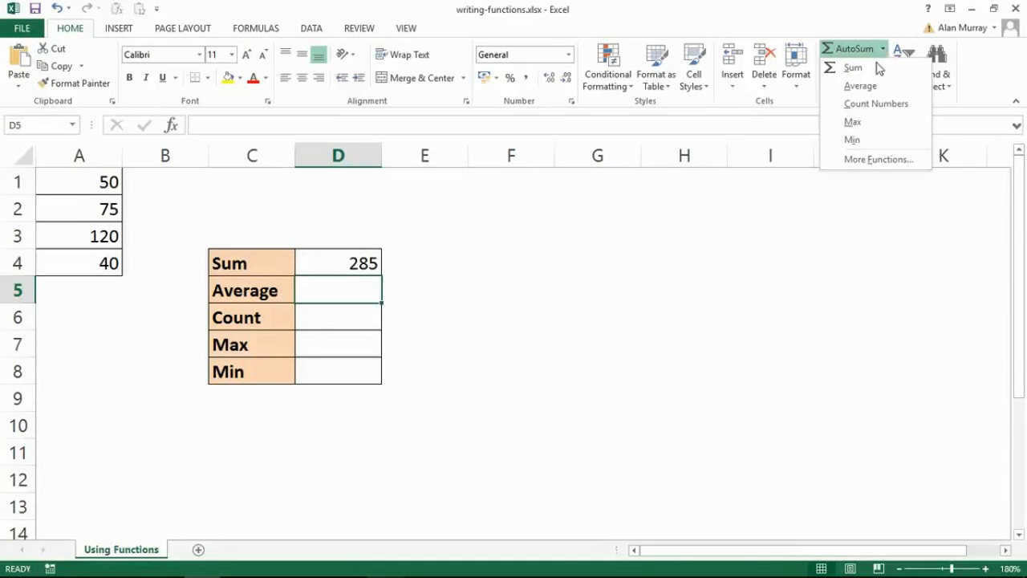
left_click(860, 85)
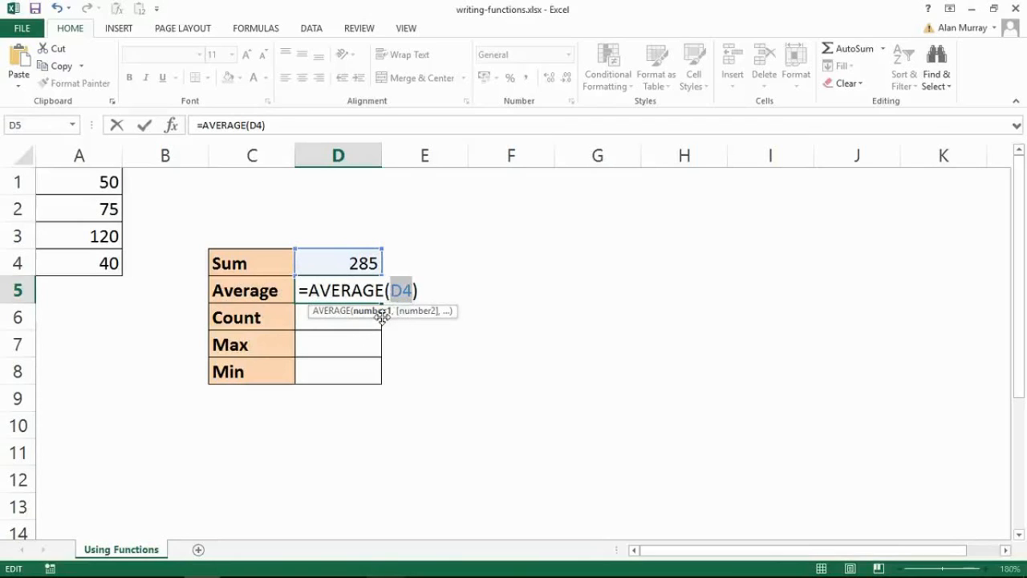
mouse_move(446, 314)
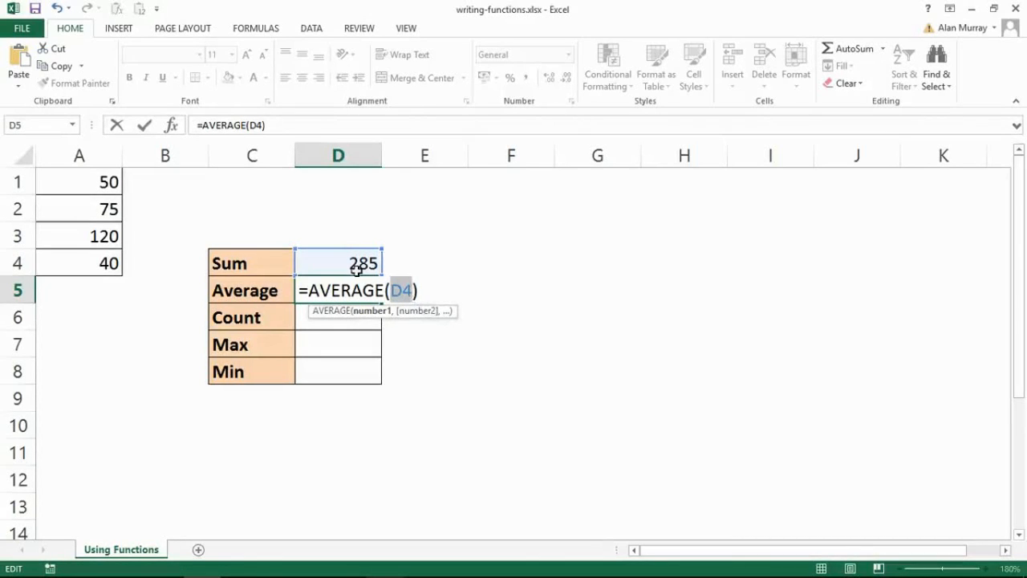
mouse_move(151, 205)
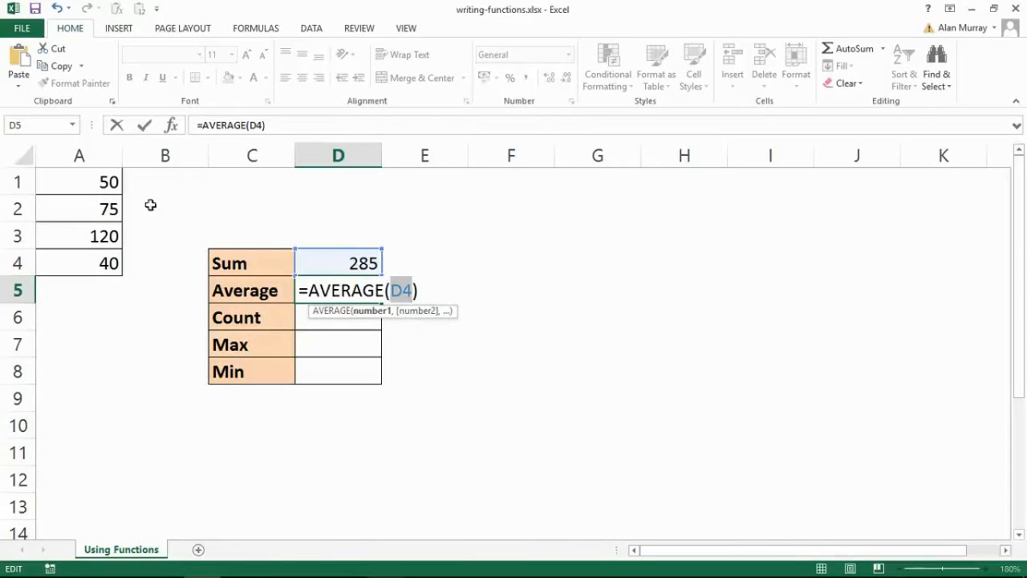
left_click_drag(78, 181, 79, 264)
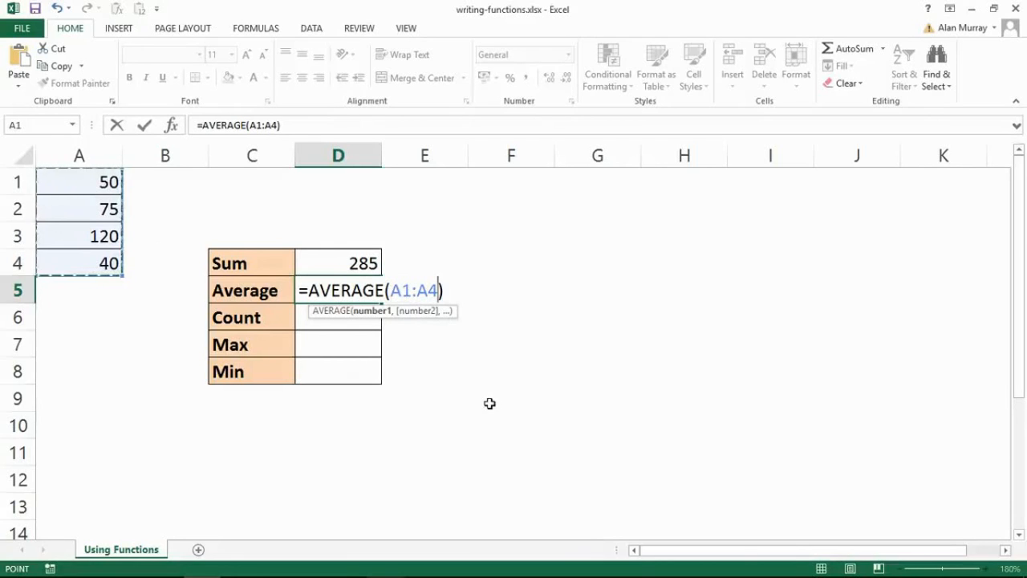
mouse_move(459, 376)
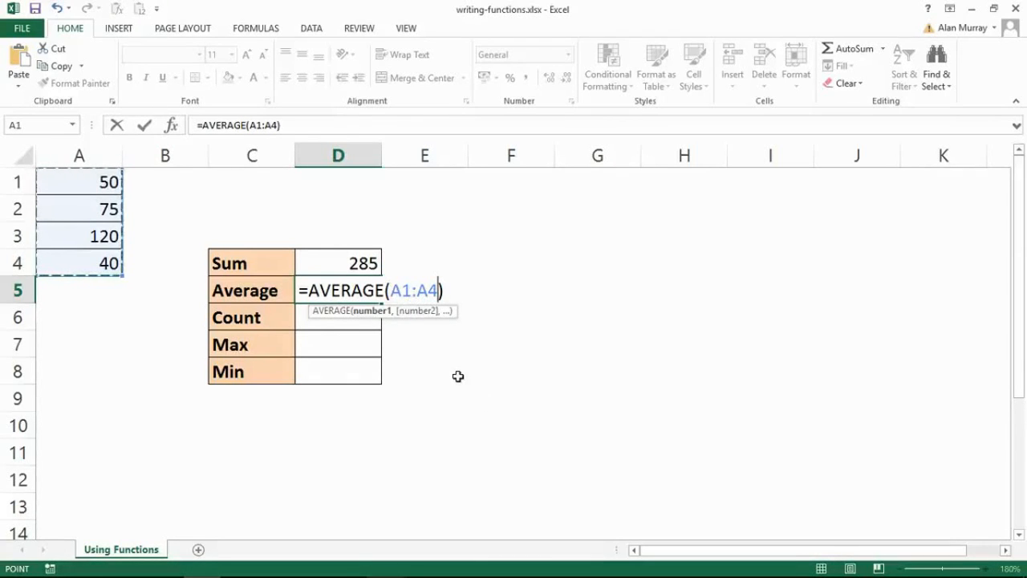
key("Enter")
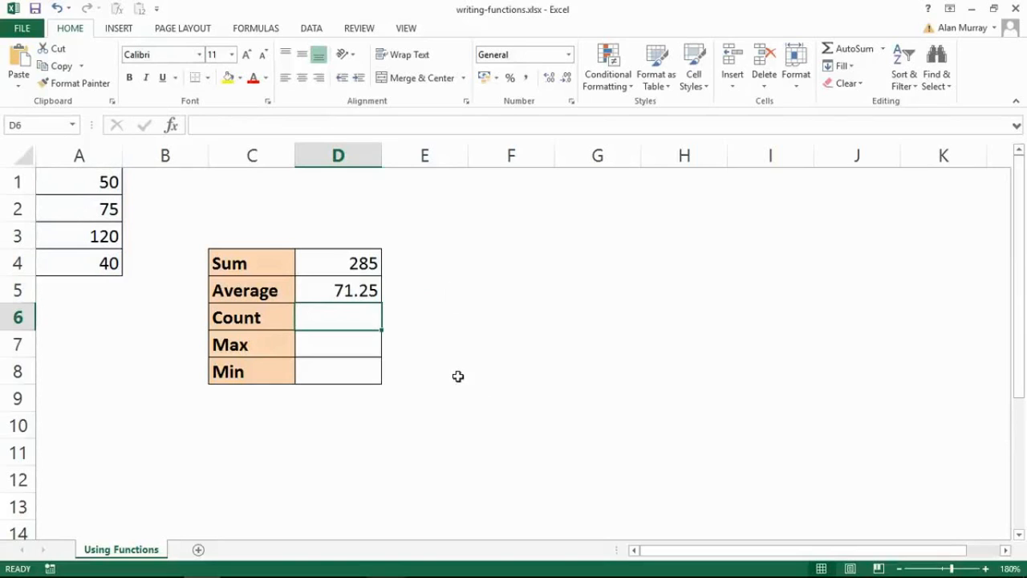
mouse_move(851, 48)
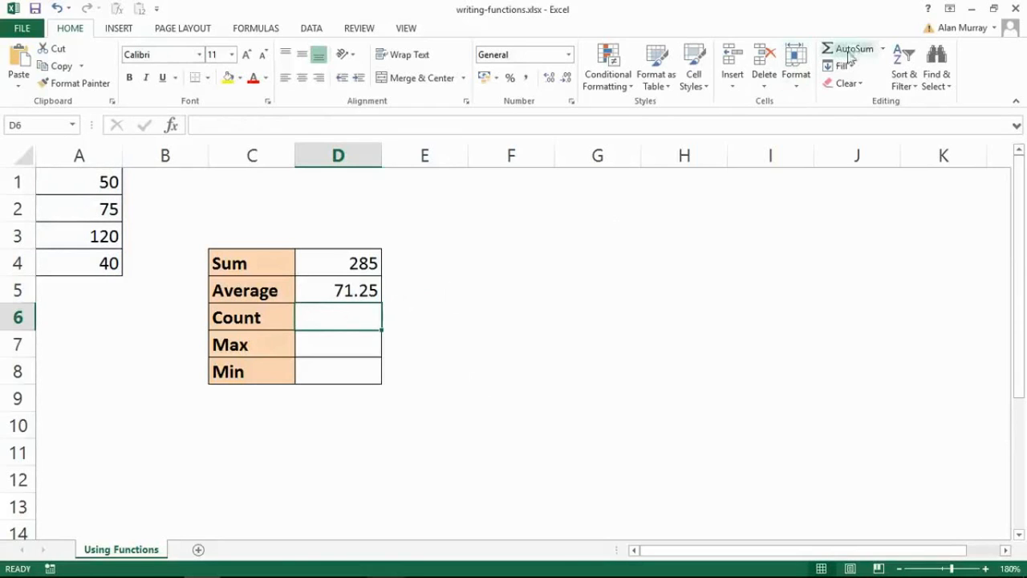
Step: Insert a Count Numbers formula over A1:A4 in D6, giving 4
left_click(883, 49)
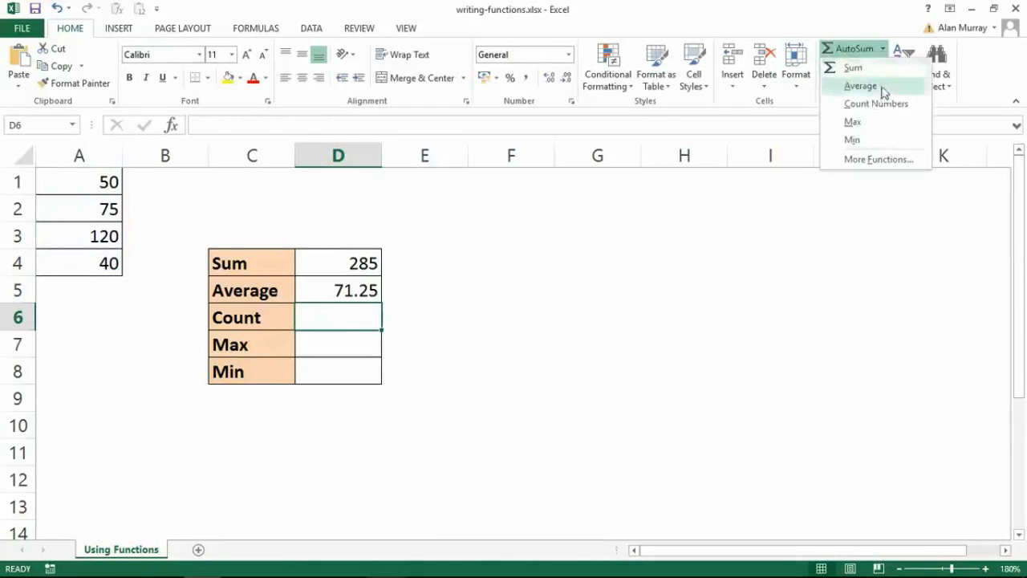
mouse_move(877, 103)
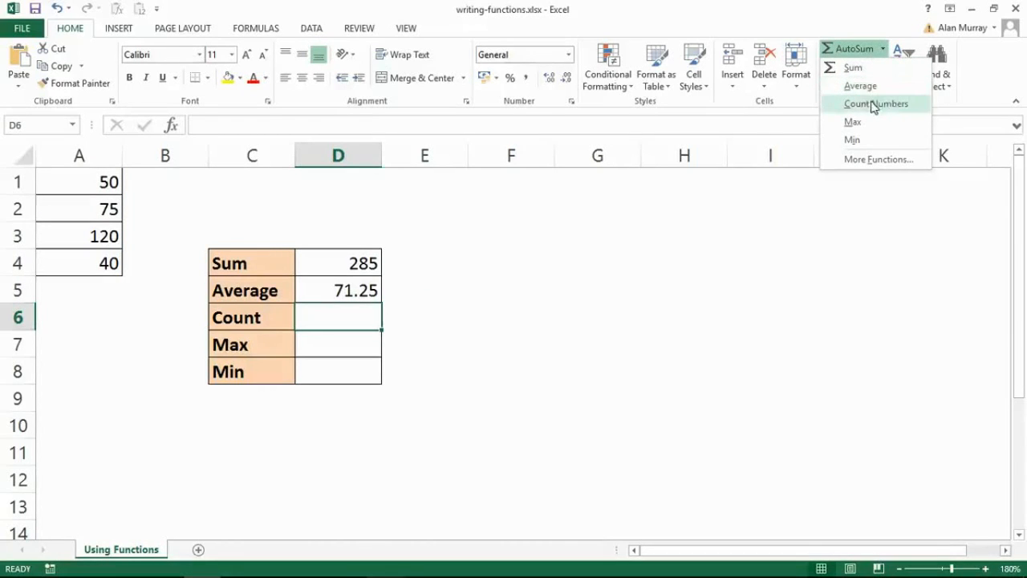
left_click(877, 103)
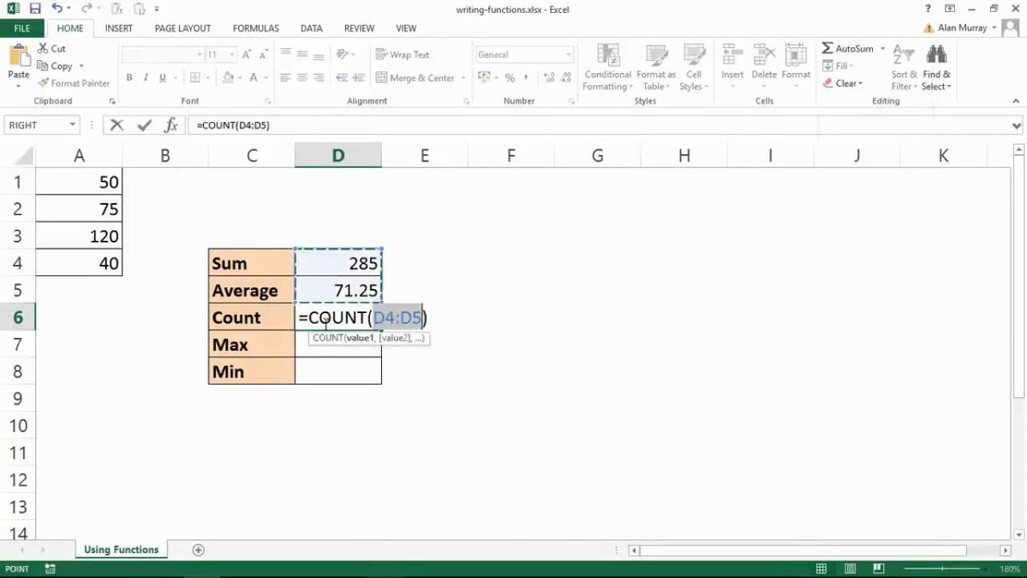
left_click(78, 183)
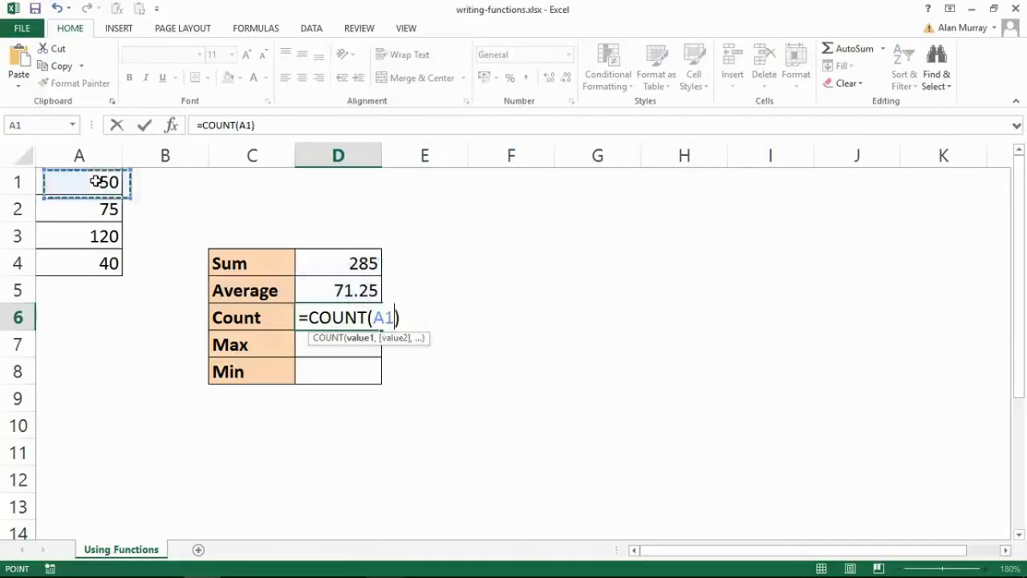
left_click_drag(78, 181, 78, 263)
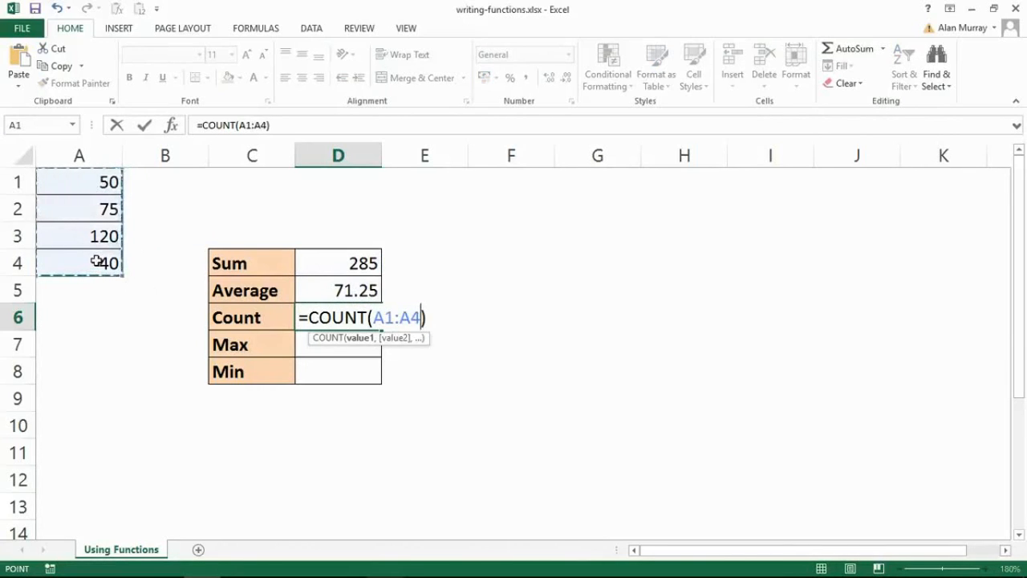
key("enter")
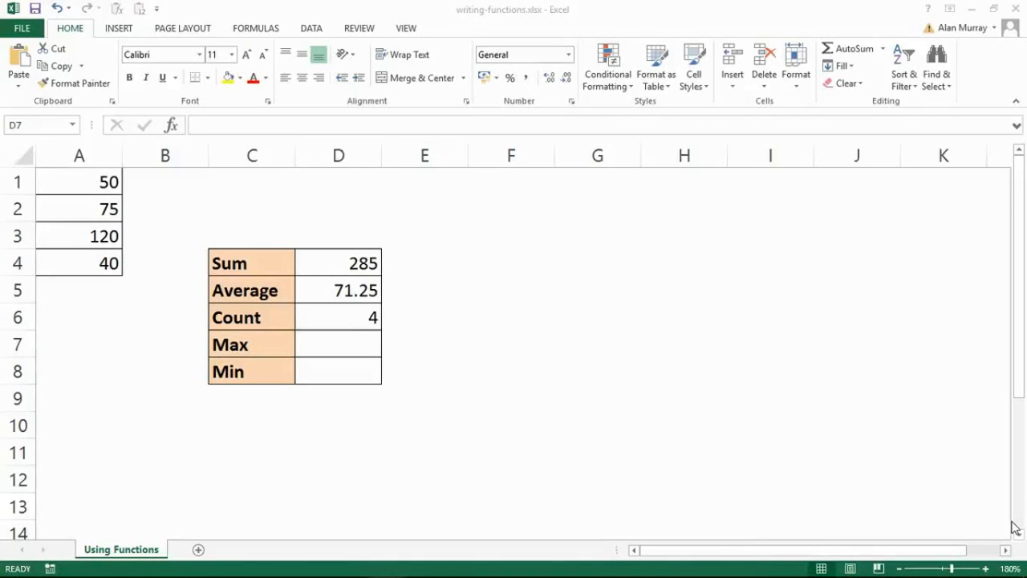
mouse_move(639, 529)
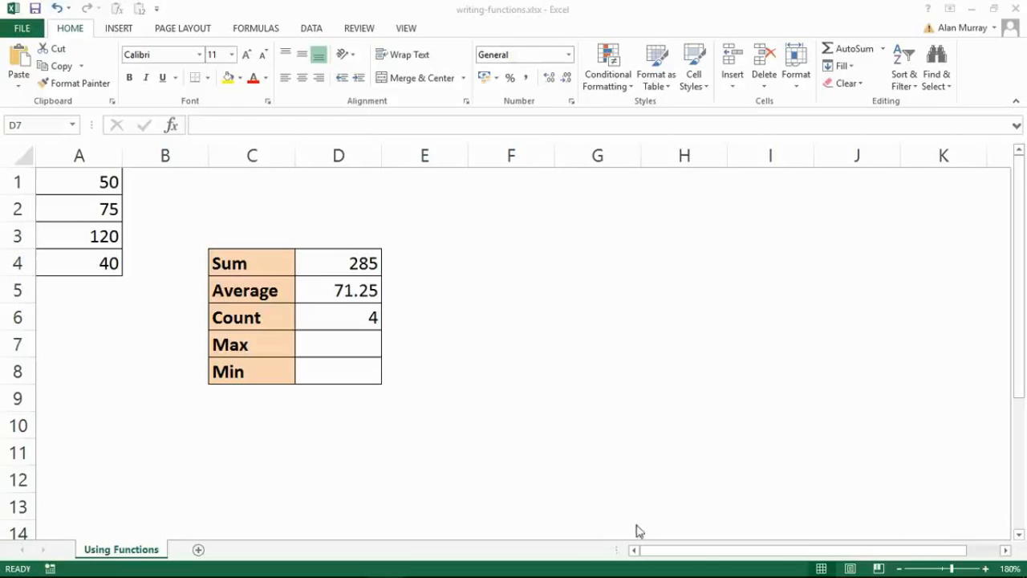
Step: Enter =MAX(A1:A4) in D7, giving 120
left_click(337, 344)
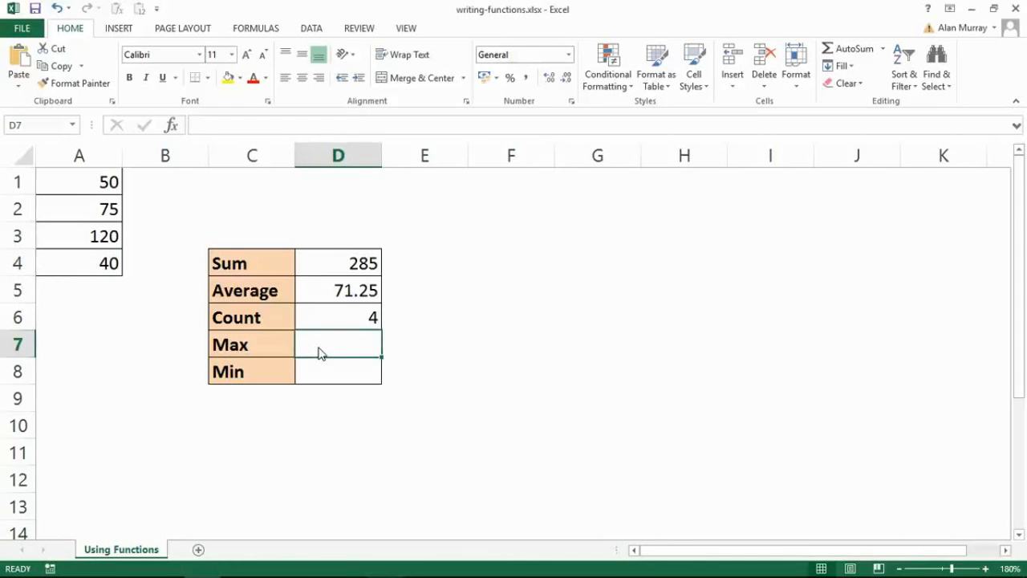
type("=m")
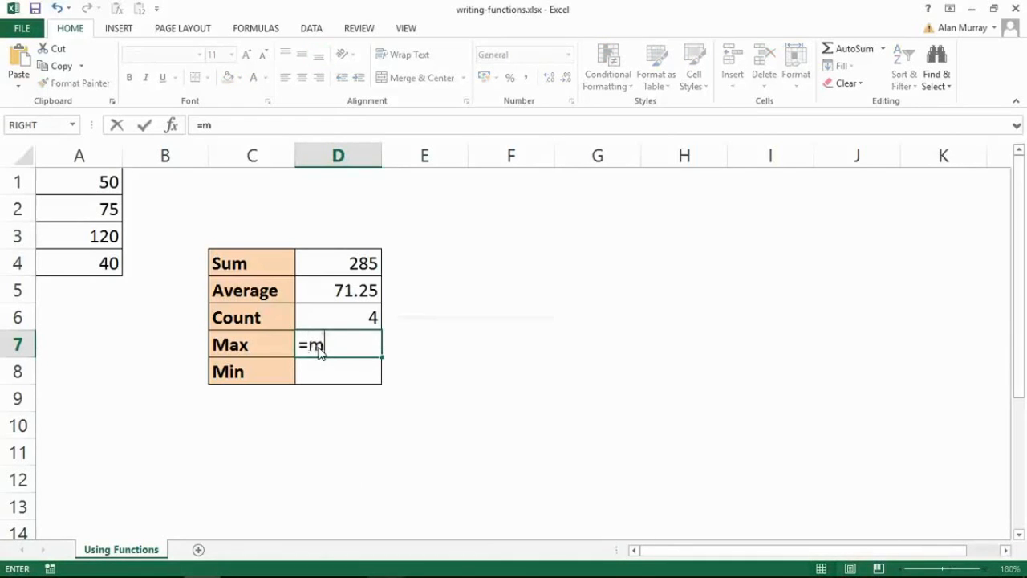
type("ax(")
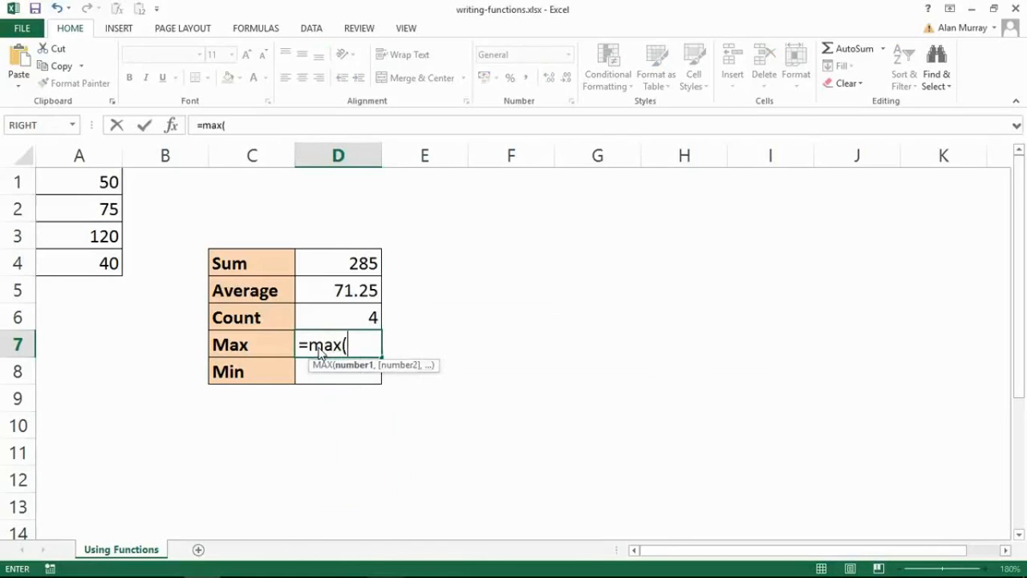
left_click_drag(79, 182, 79, 217)
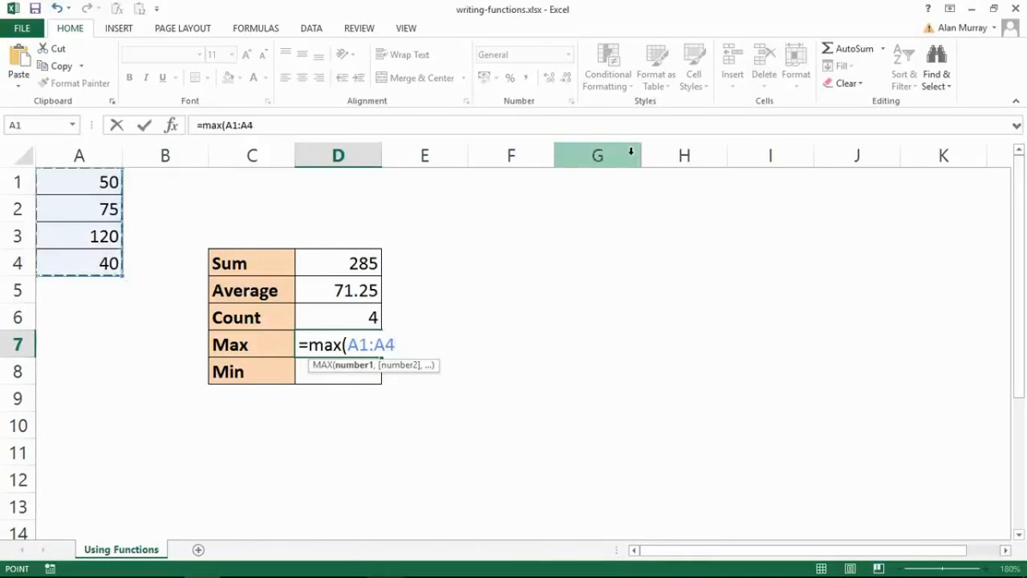
mouse_move(835, 205)
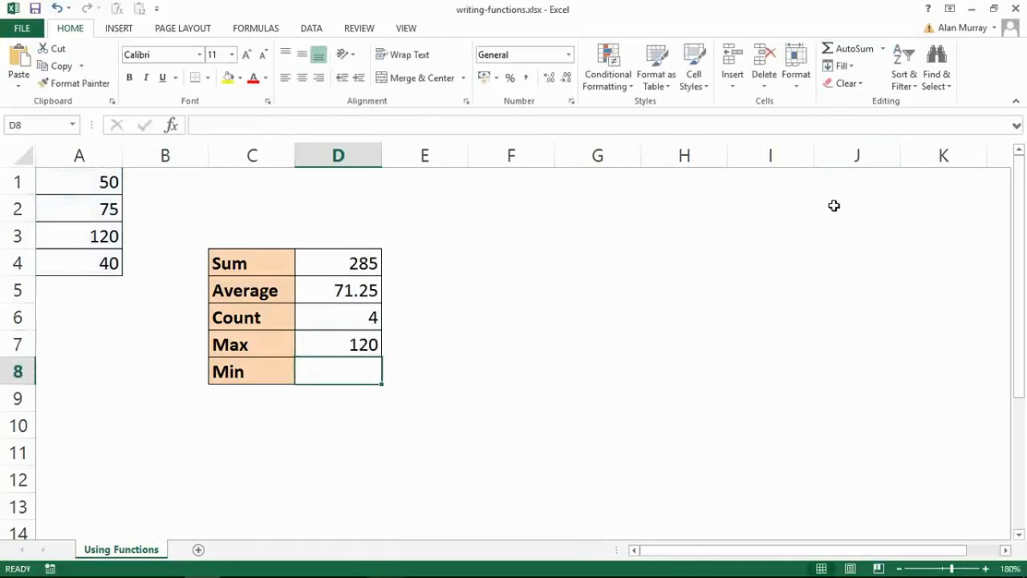
mouse_move(730, 332)
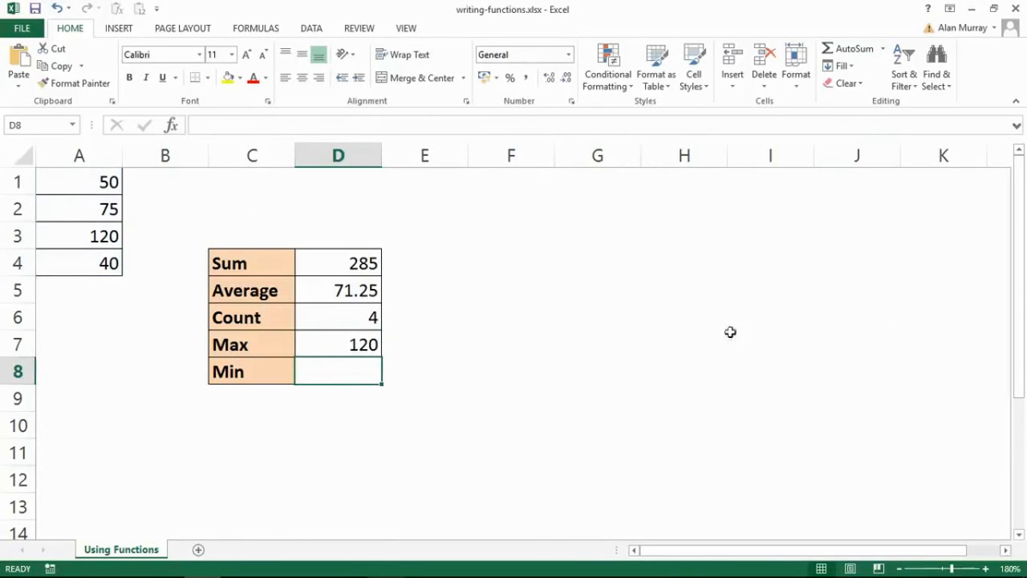
Step: Start =MIN(A1:A4) in D8, not yet confirmed
type("=")
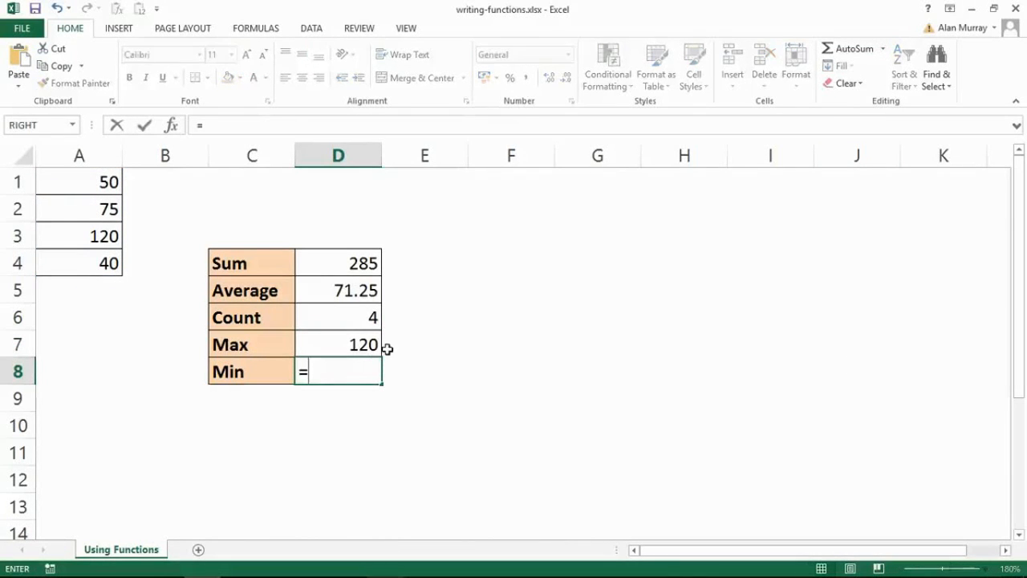
type("min(")
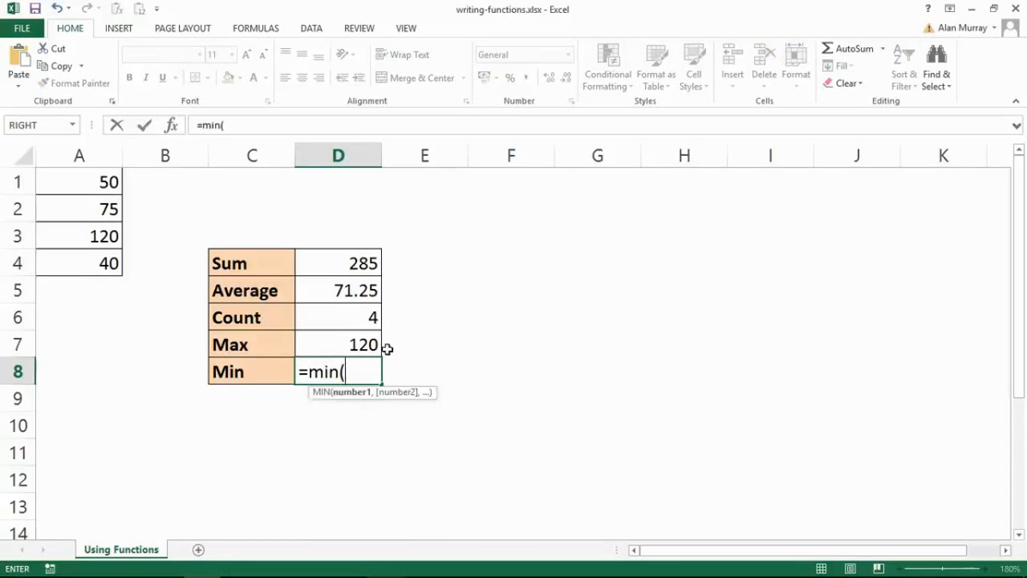
left_click_drag(79, 181, 79, 263)
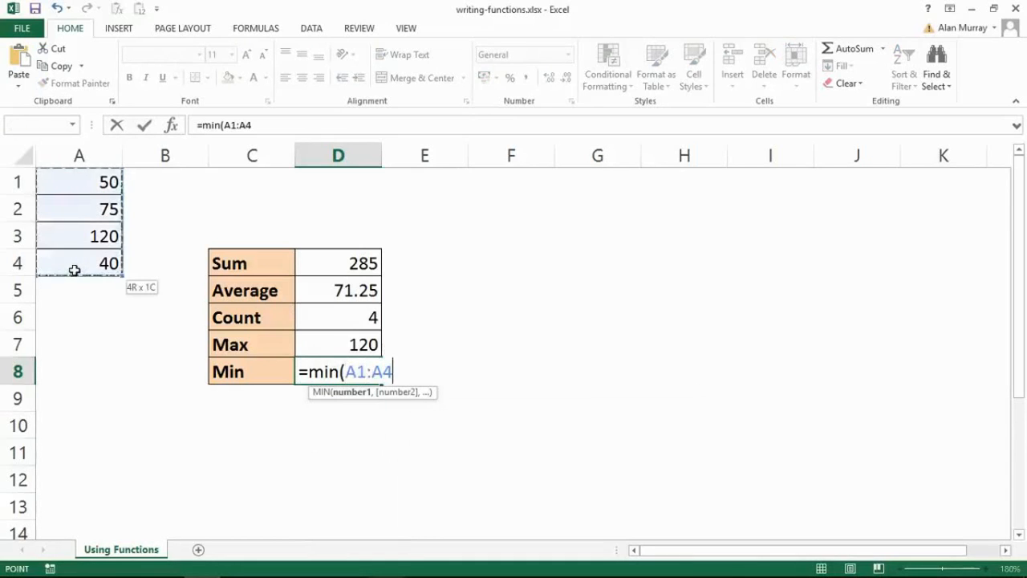